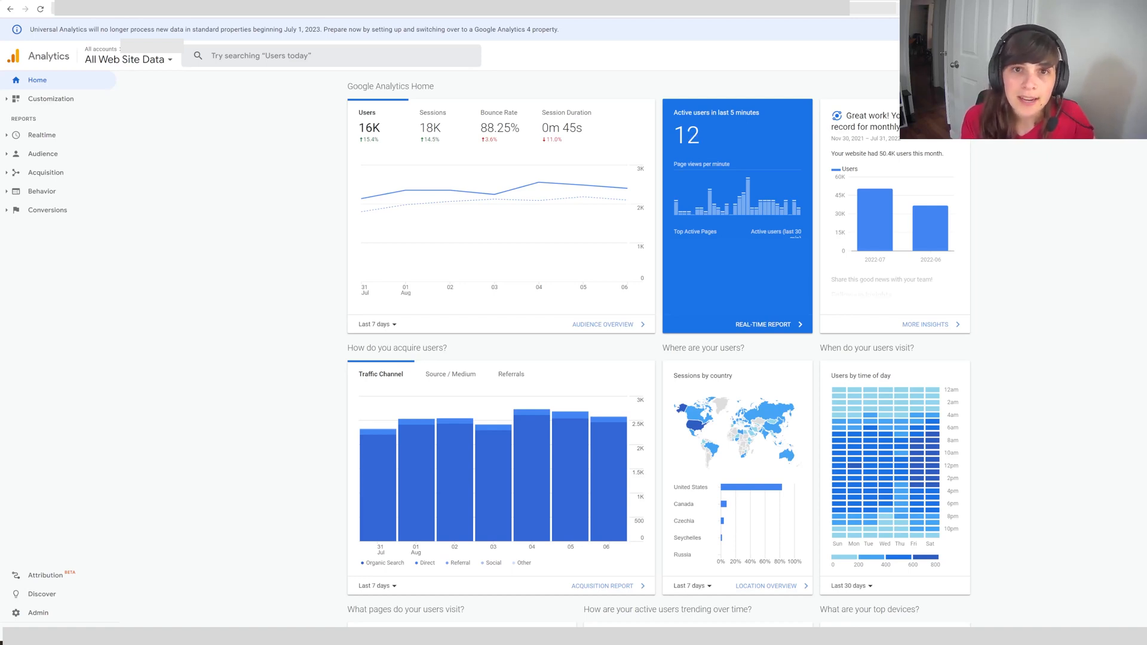
mouse_move(188, 471)
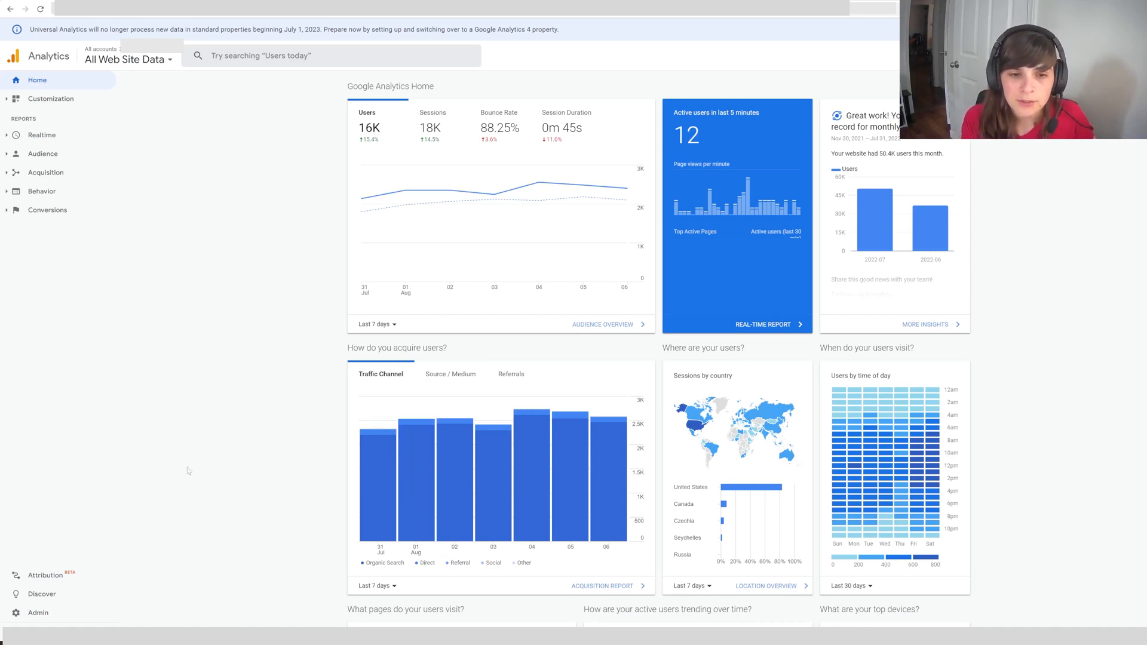
Step: Open the Admin page listing account, property and view settings
left_click(37, 614)
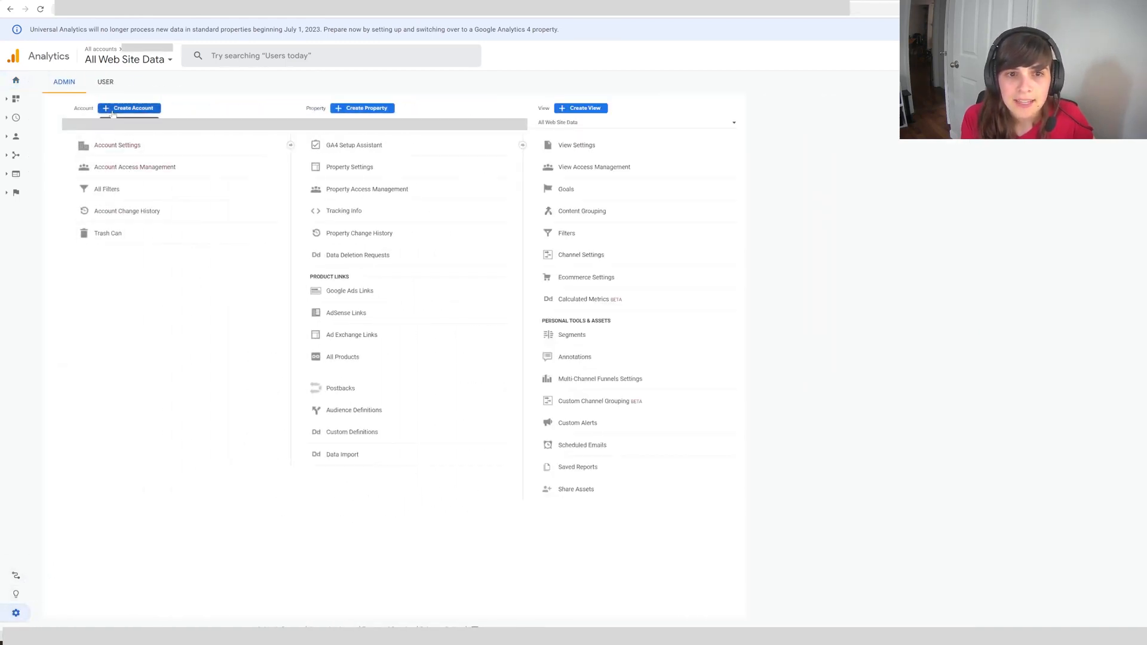
Step: Create an account named 'Construction Catalogs' with benchmarking data sharing unchecked
left_click(129, 108)
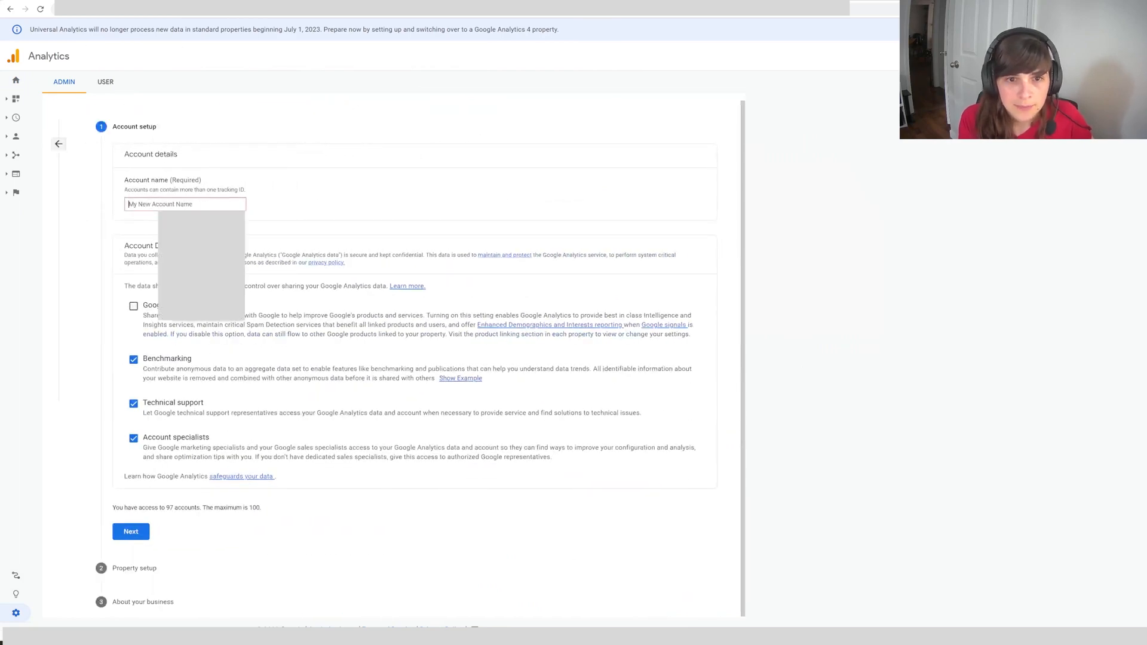
type("cON")
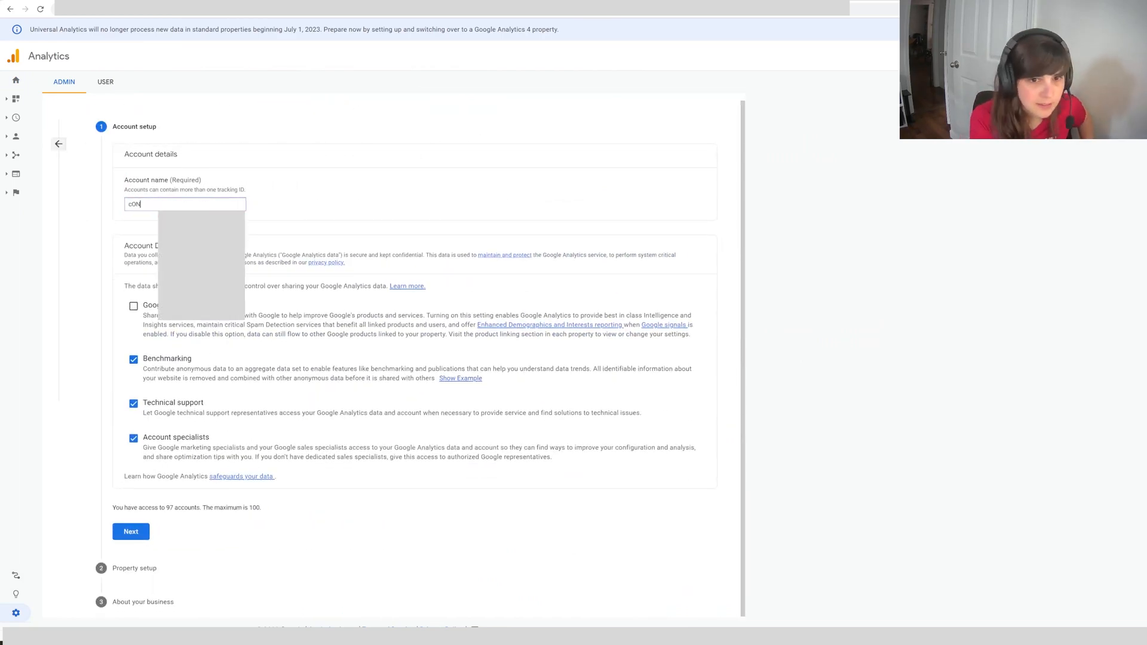
type("Constr")
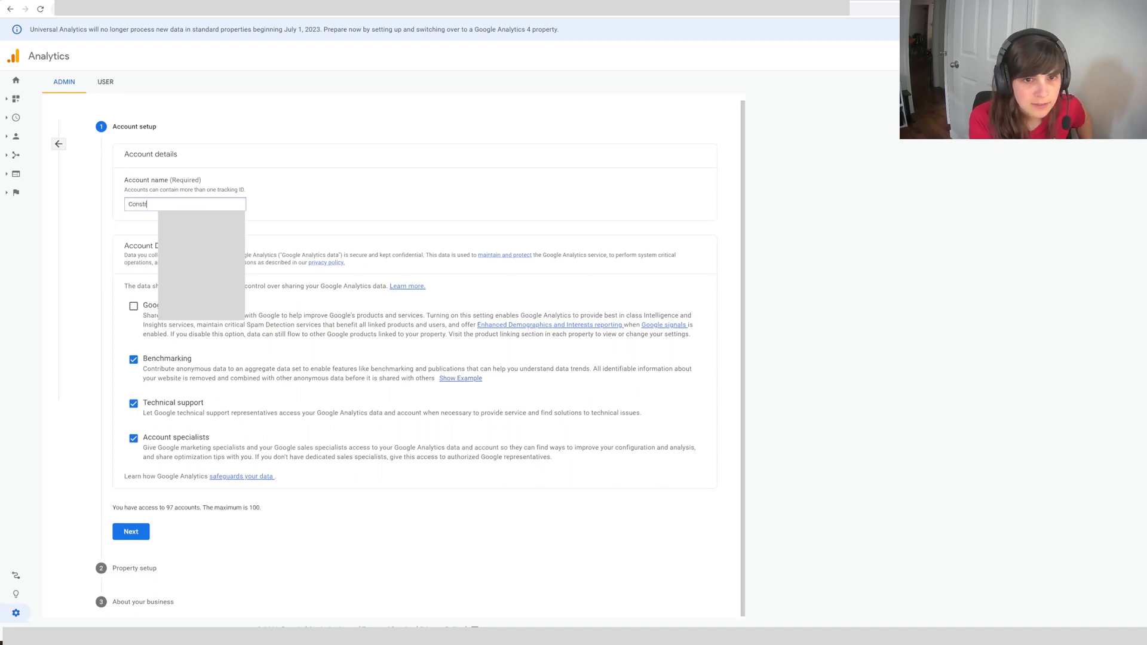
type("Construction Catalogs")
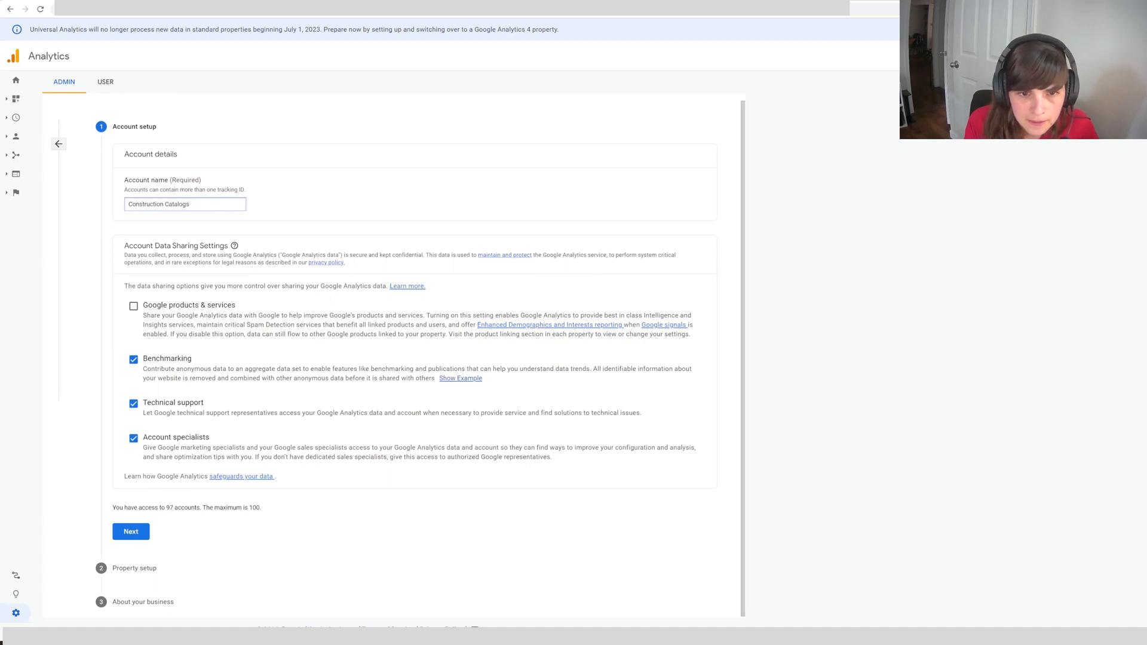
left_click(134, 358)
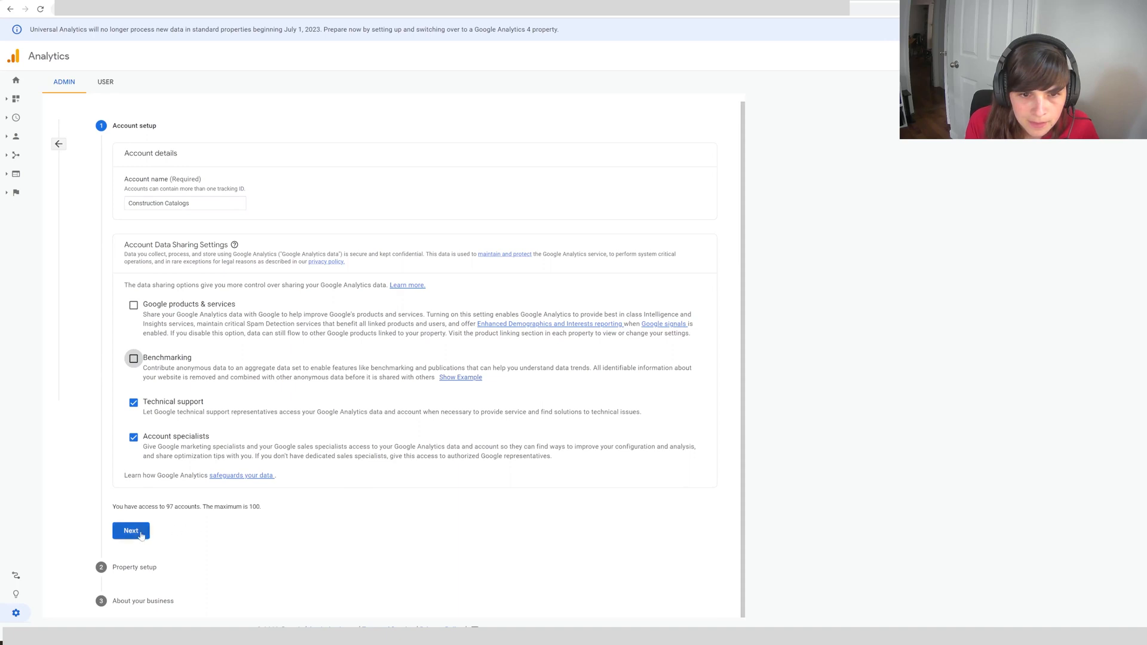
Step: Name the property 'constructioncatalogs' with New York as the reporting time zone
left_click(130, 531)
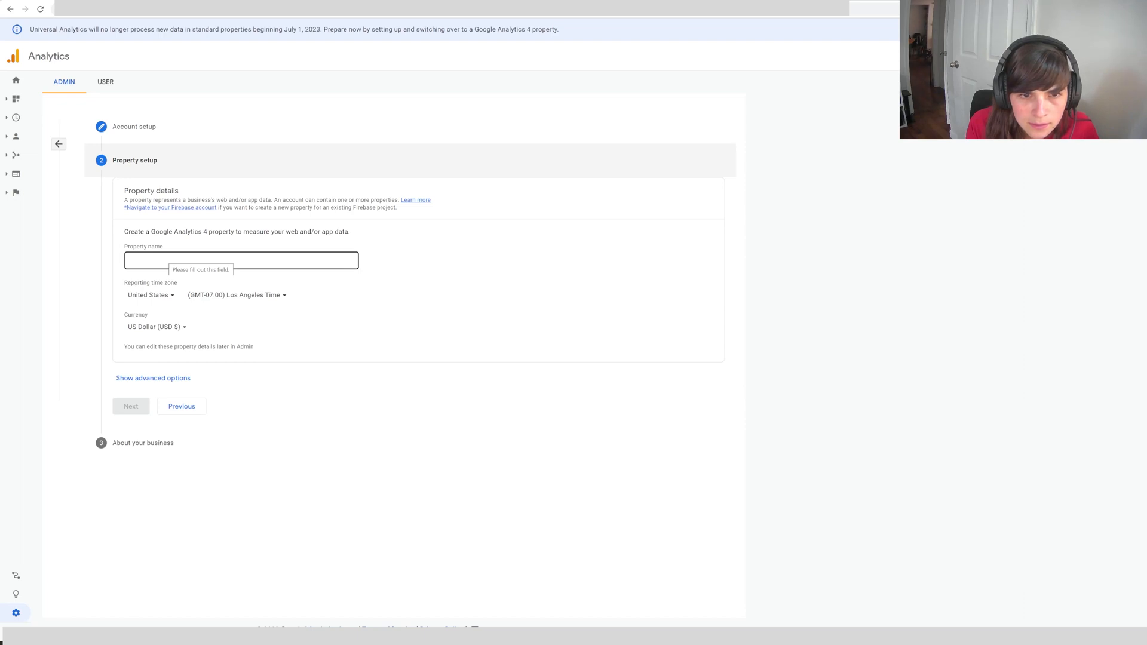
left_click(241, 261)
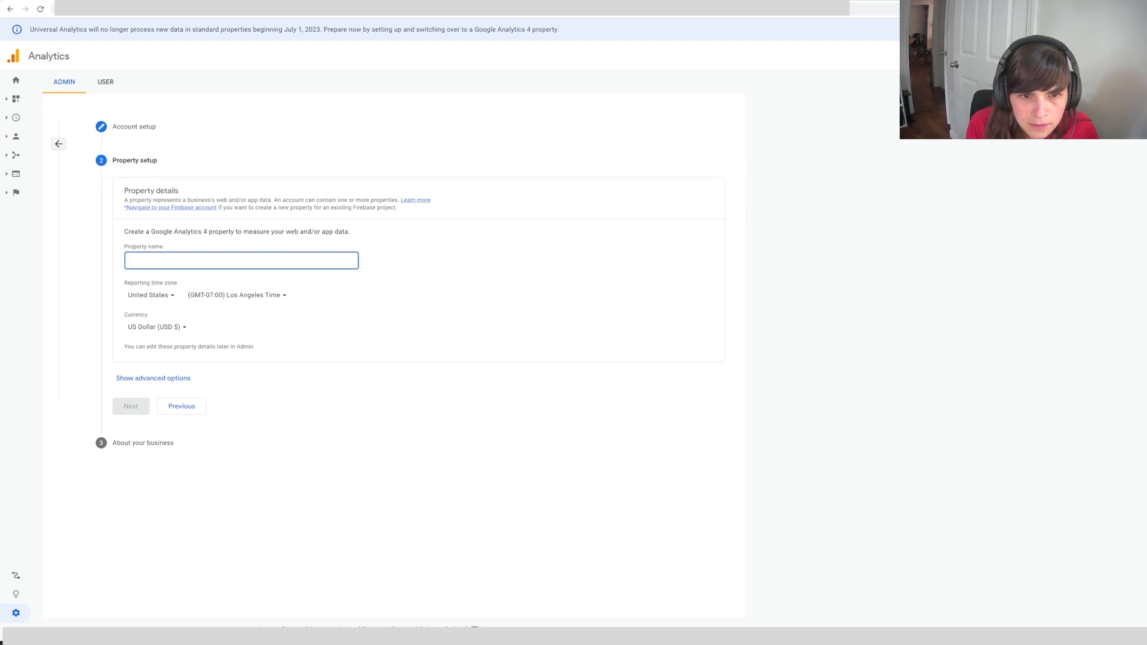
left_click(235, 294)
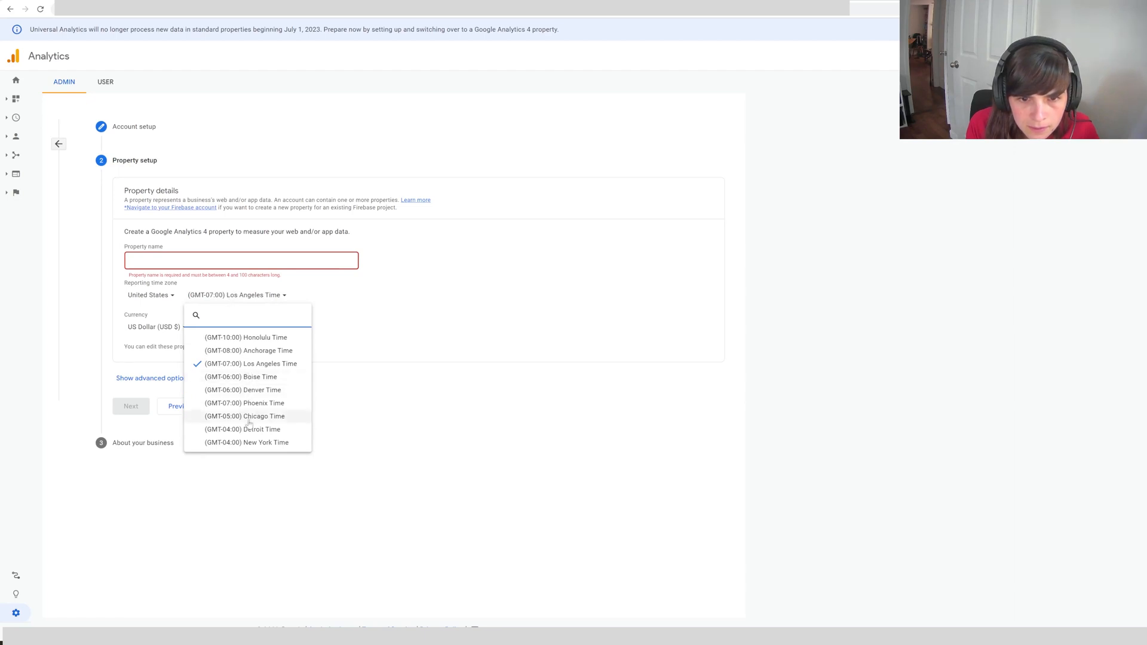
left_click(246, 443)
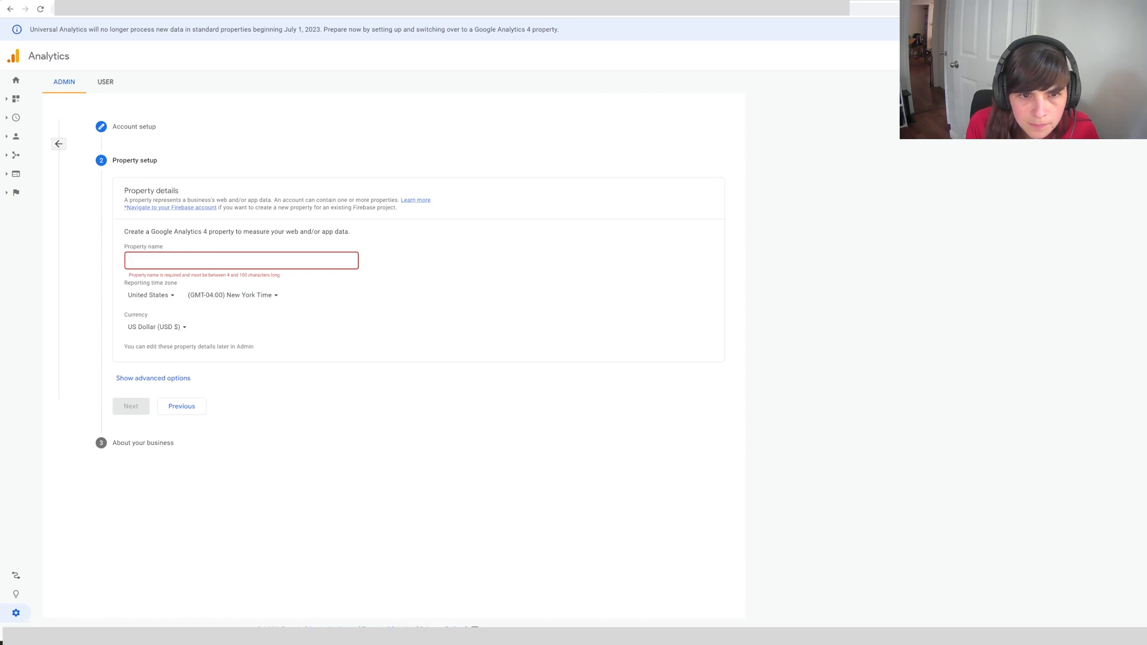
left_click(241, 260)
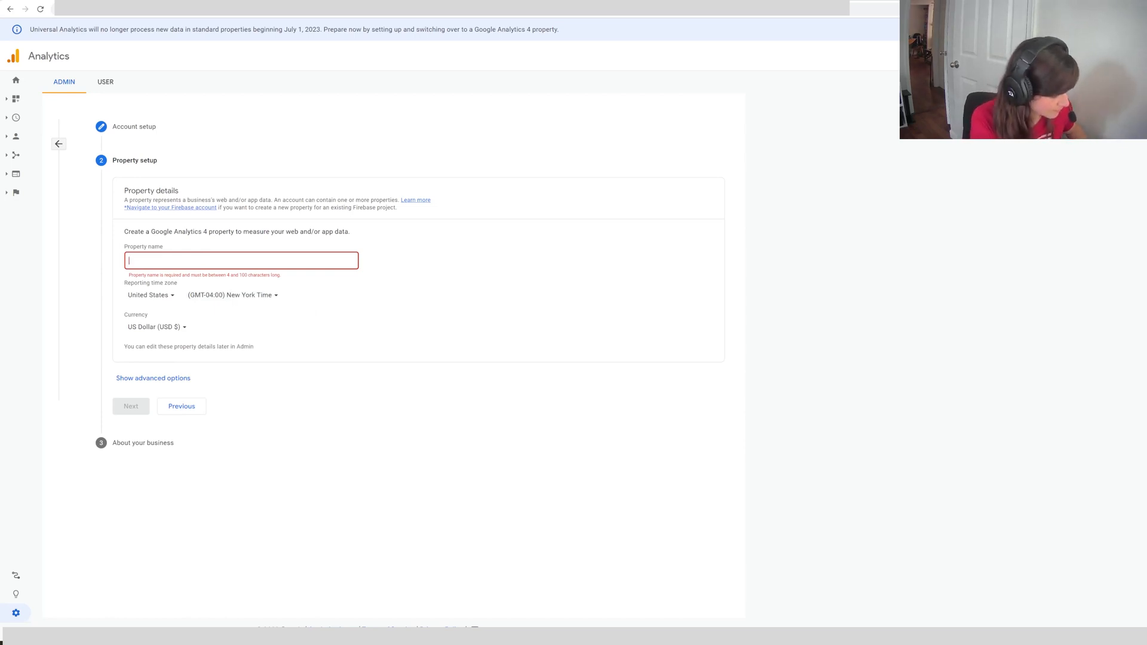
type("constructioncatalogs")
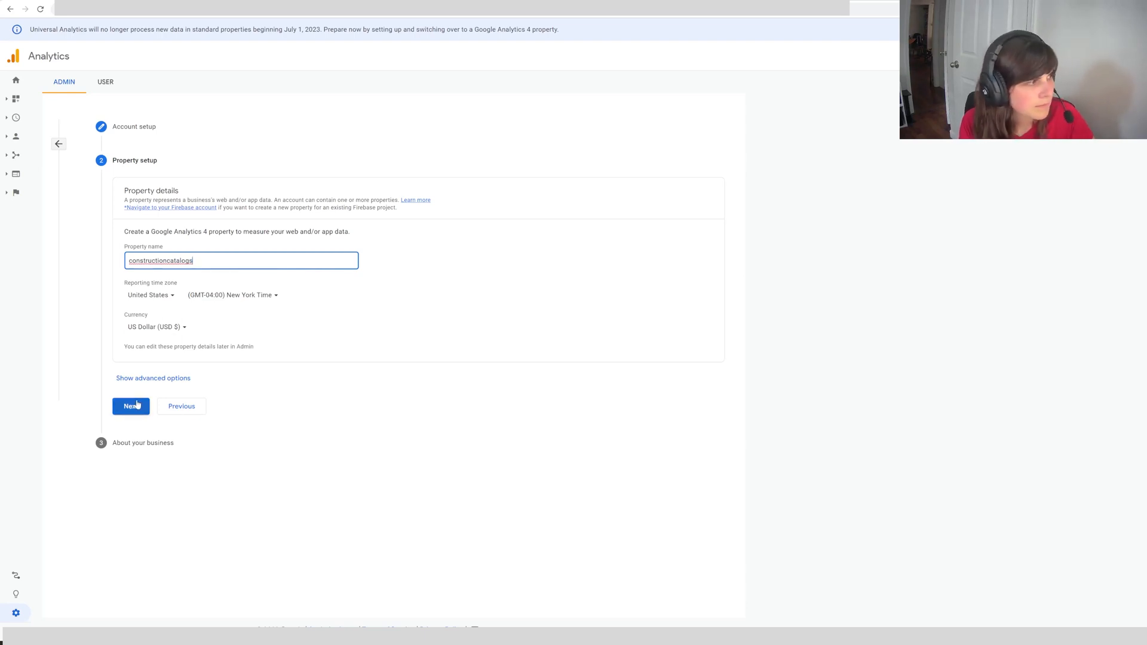
Step: Set business size to Small (1-10 employees) and check measuring across multiple devices
left_click(130, 406)
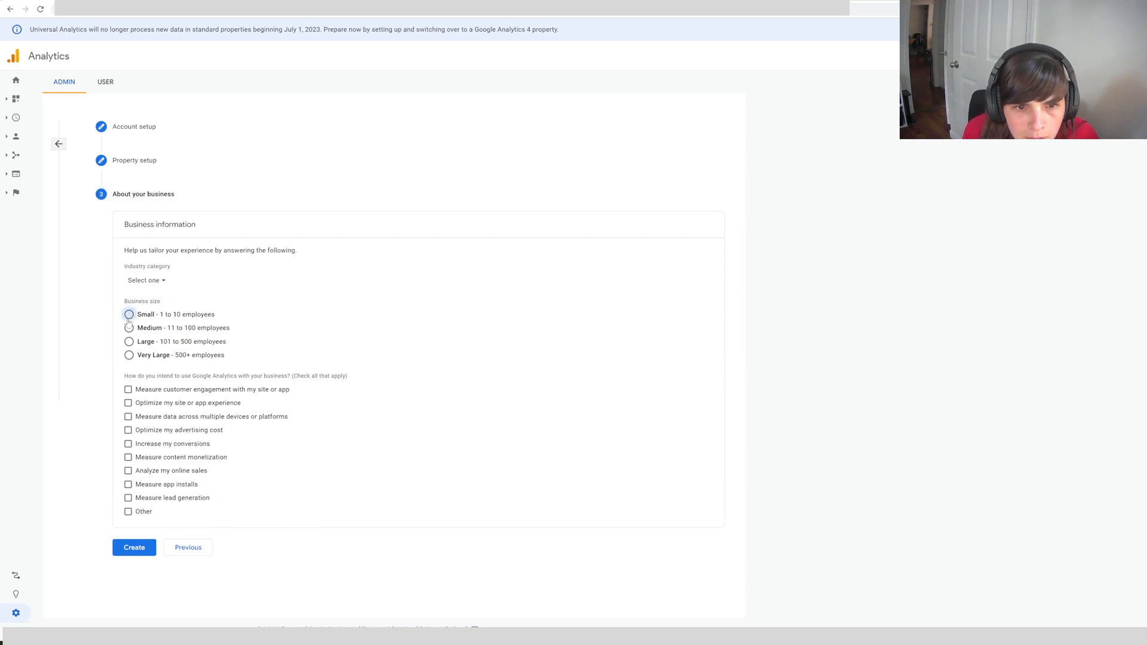
left_click(147, 281)
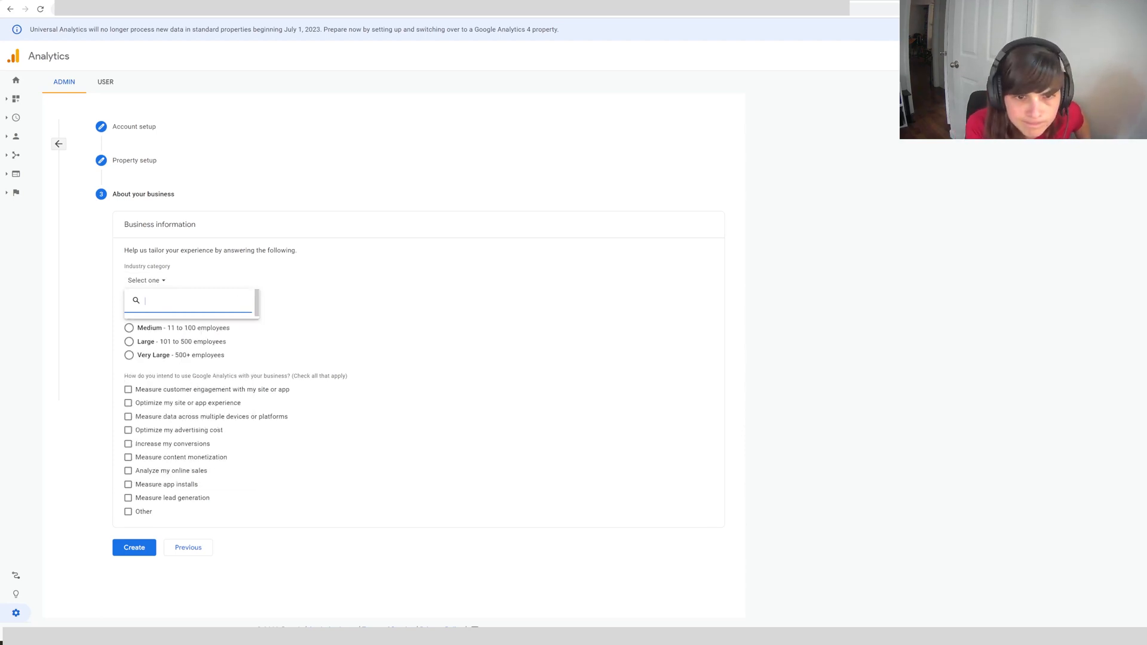
type("int")
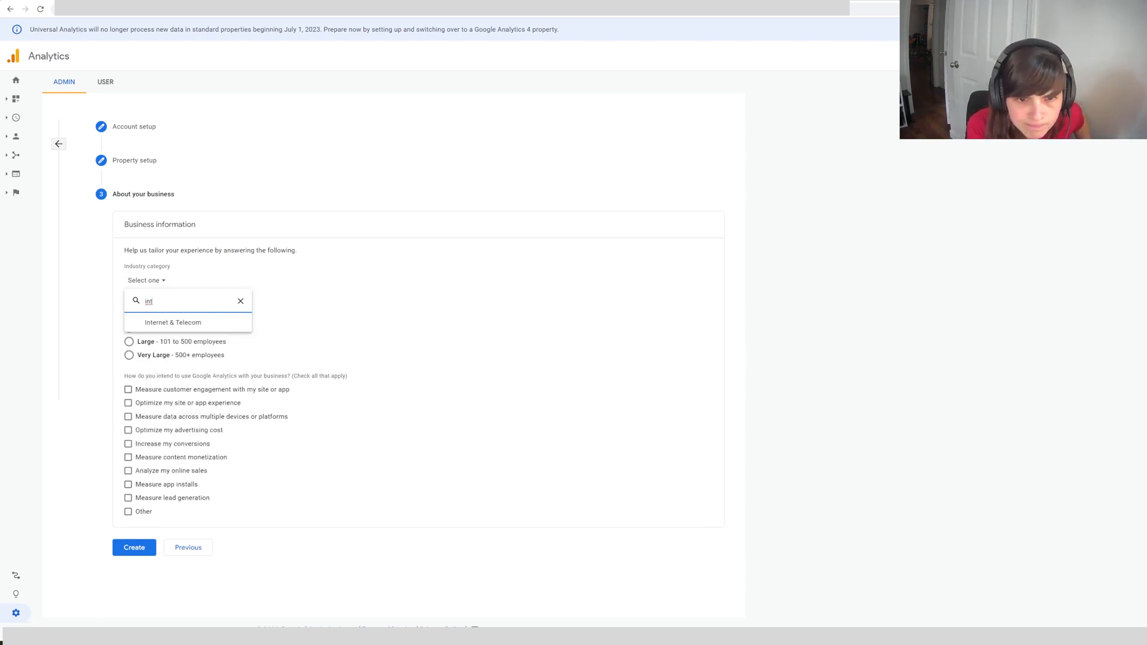
left_click(240, 301)
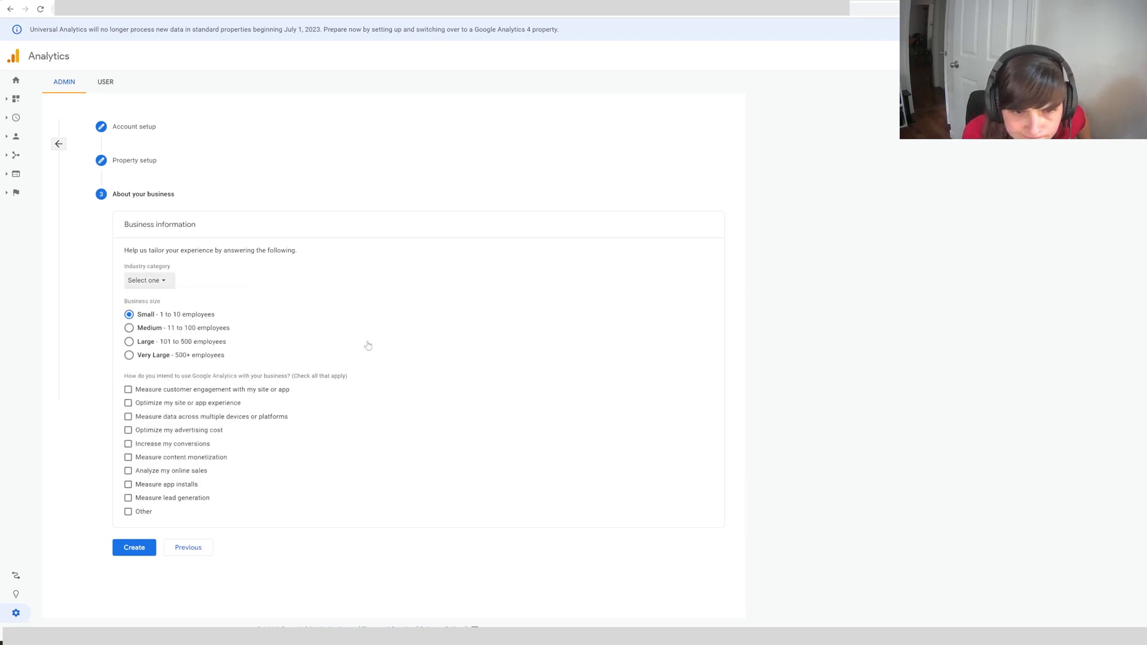
mouse_move(261, 449)
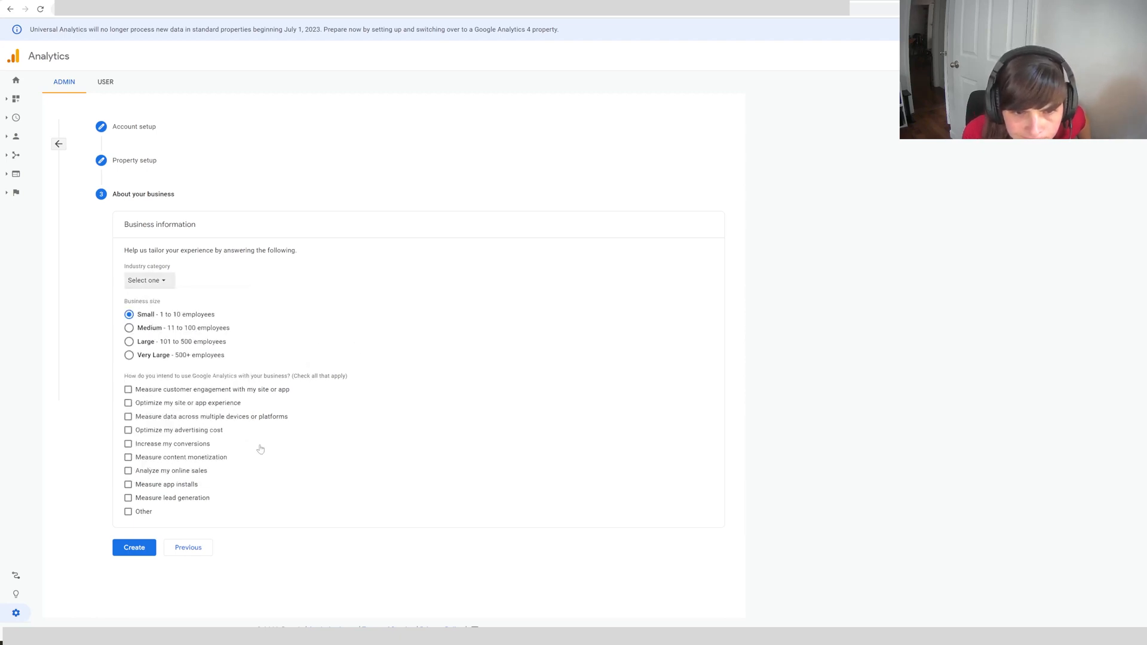
mouse_move(226, 444)
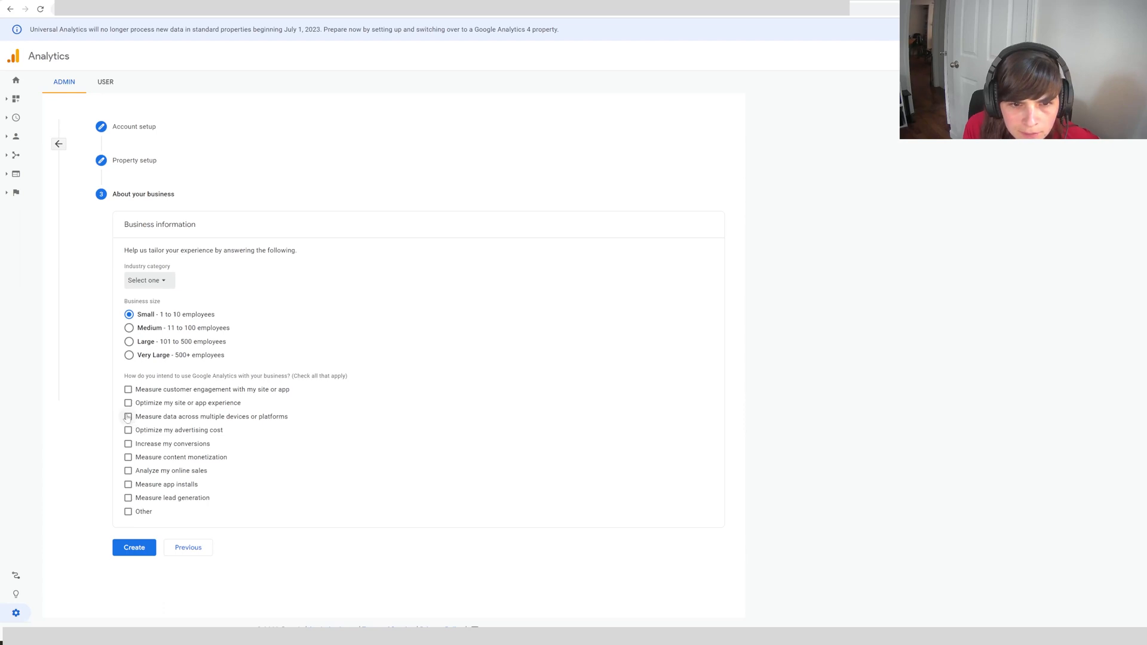
left_click(128, 416)
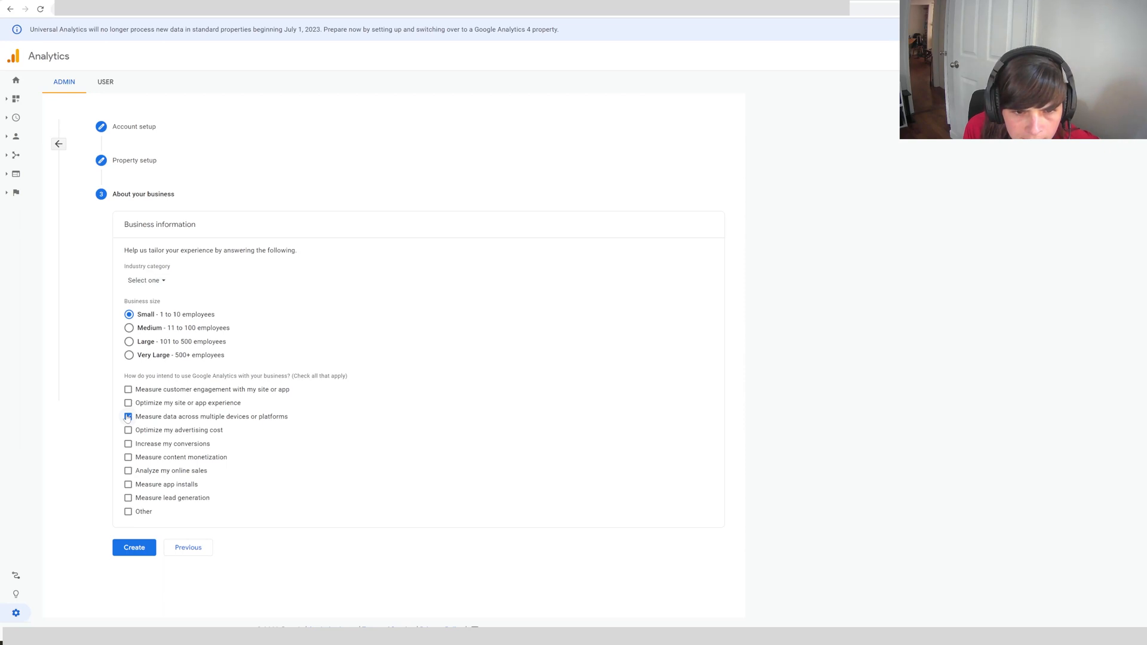
left_click(128, 416)
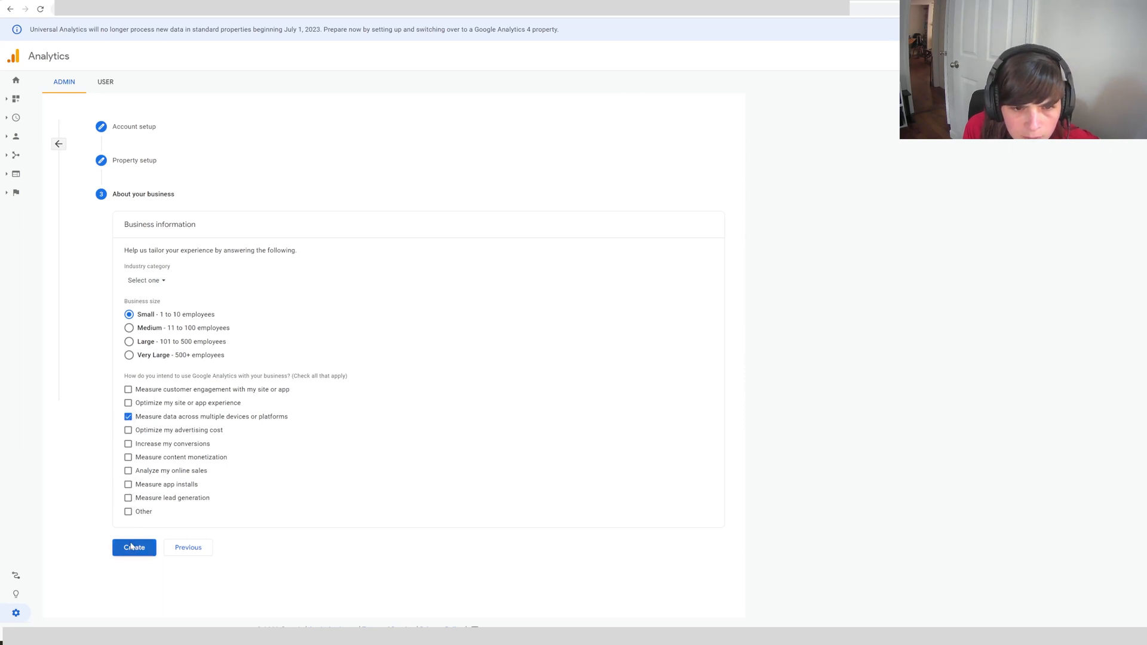
Step: Create the property, accepting the terms of service with the GDPR Data Processing Terms
left_click(133, 548)
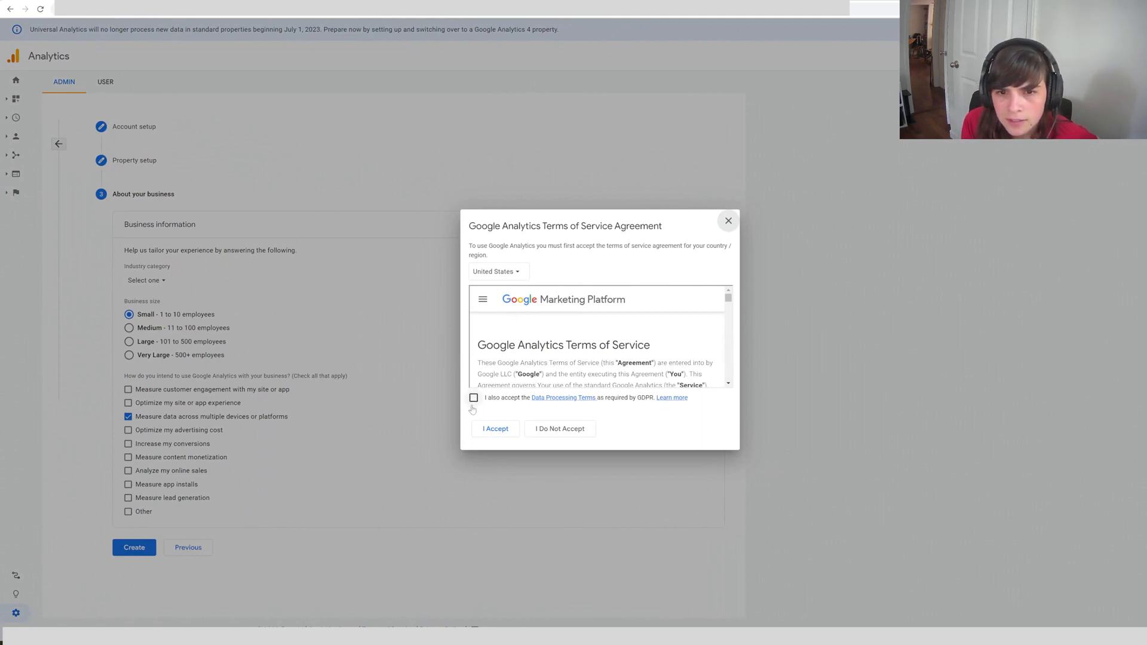
left_click(474, 398)
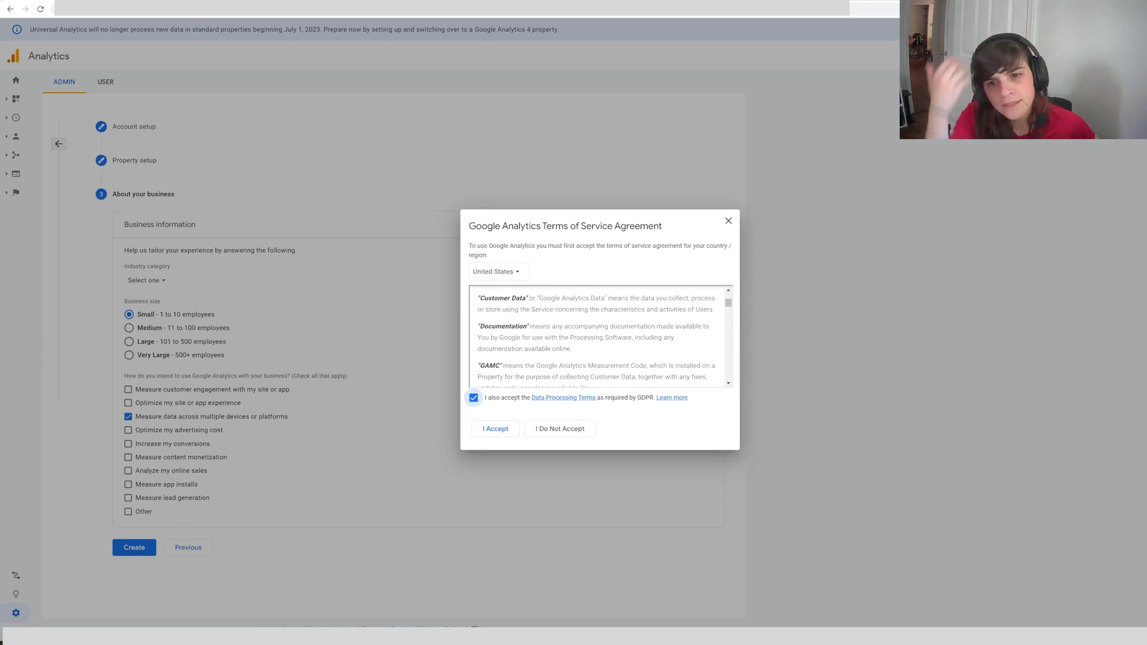
scroll("down", 3)
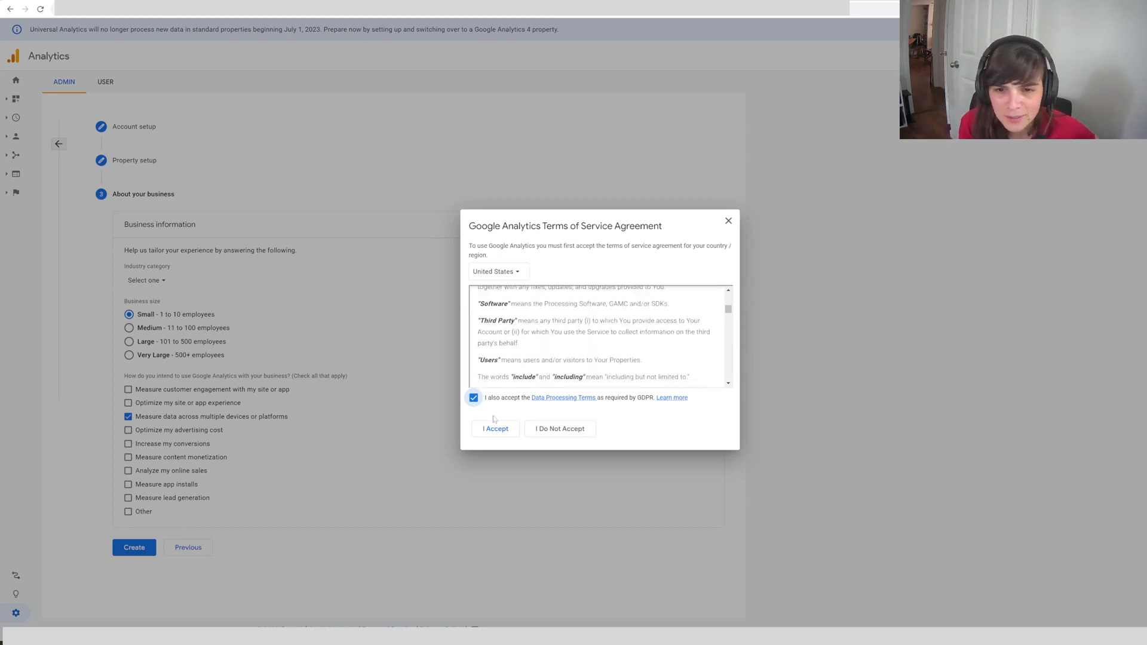
left_click(495, 428)
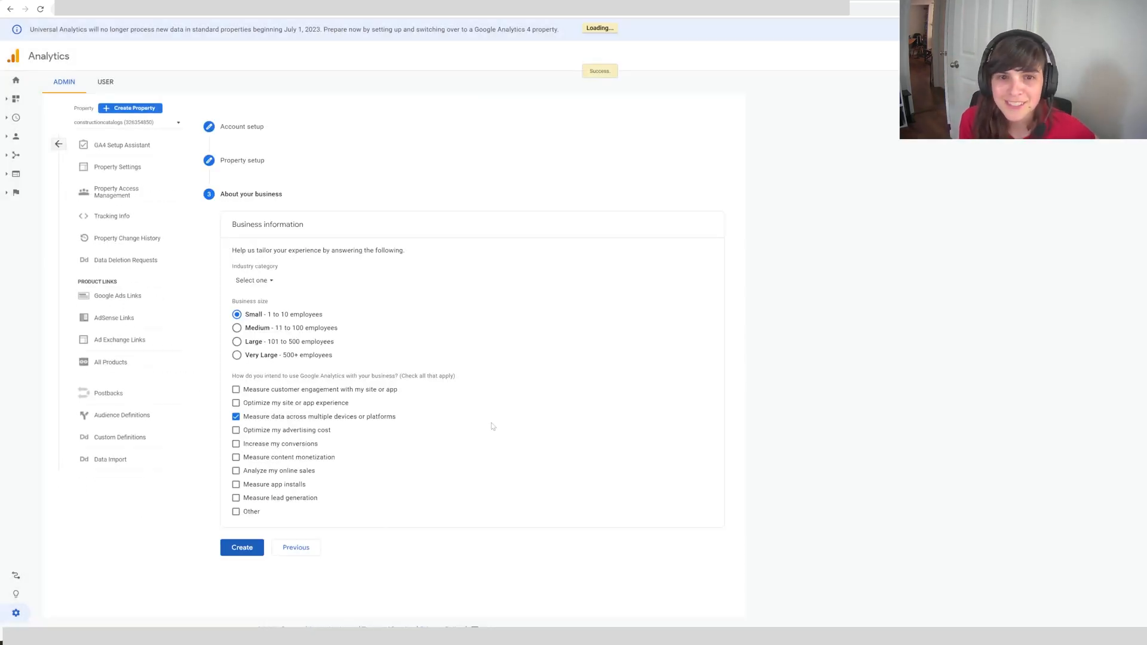
Step: Show the Web, Android app and iOS app platform options for constructioncatalogs
left_click(241, 548)
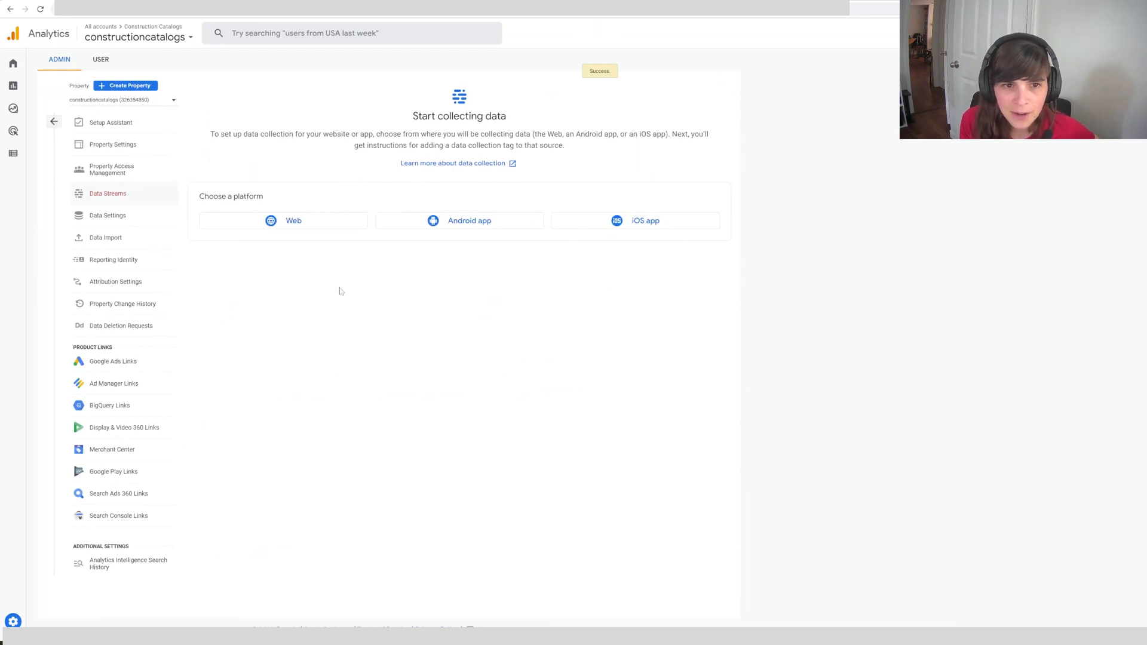
mouse_move(279, 271)
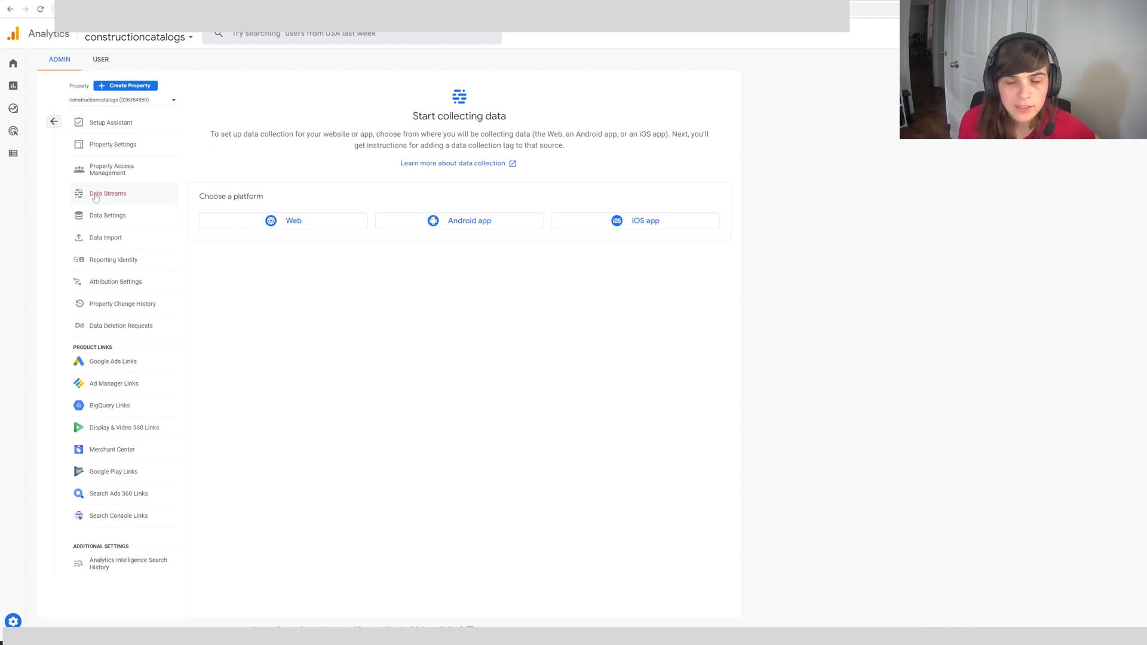
mouse_move(112, 170)
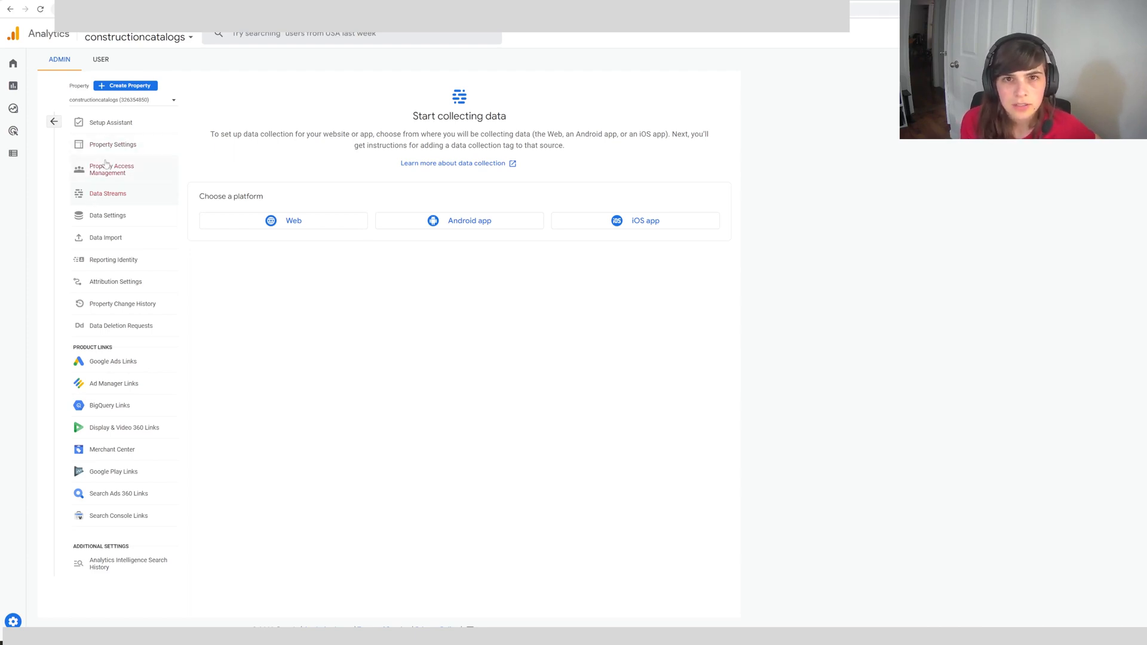
mouse_move(232, 245)
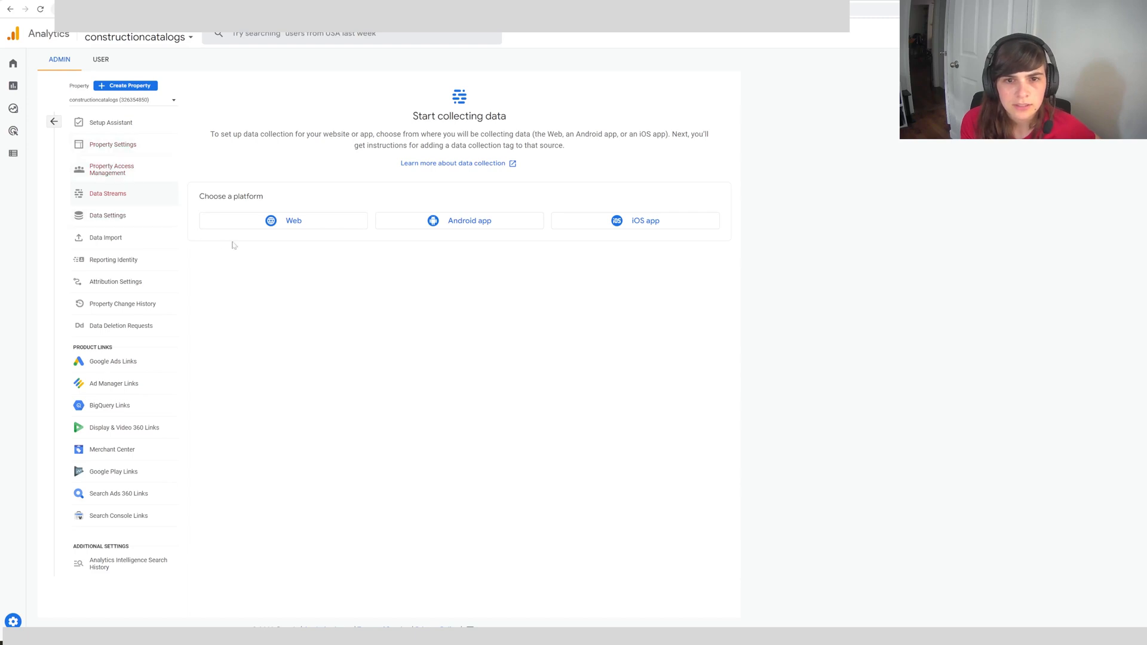
mouse_move(286, 232)
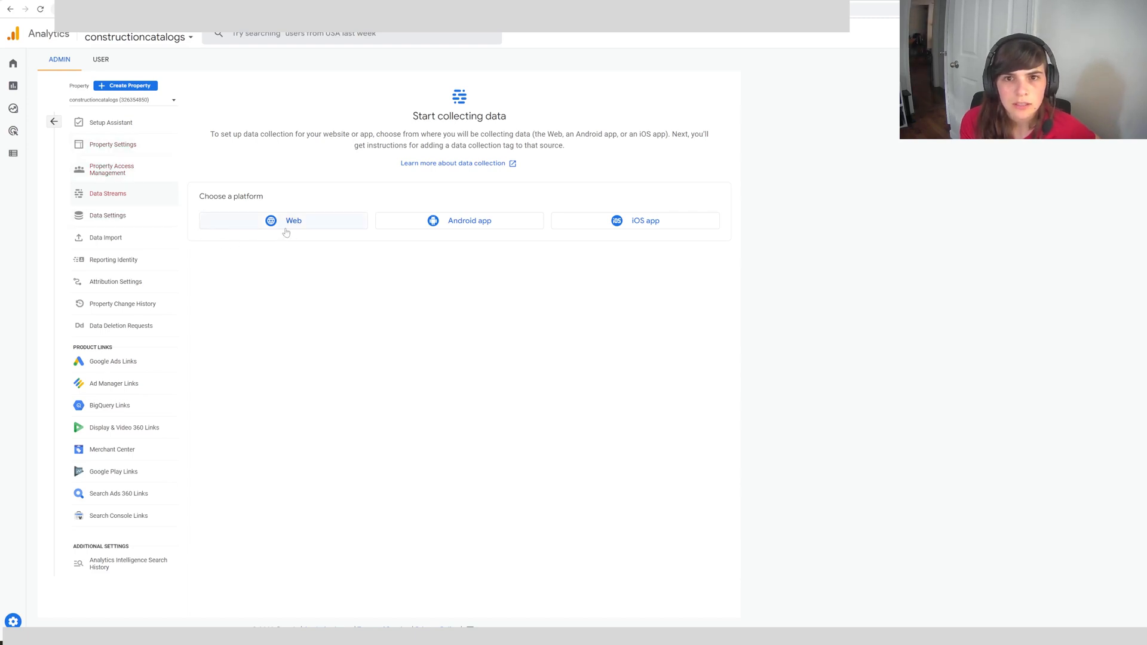
left_click(293, 221)
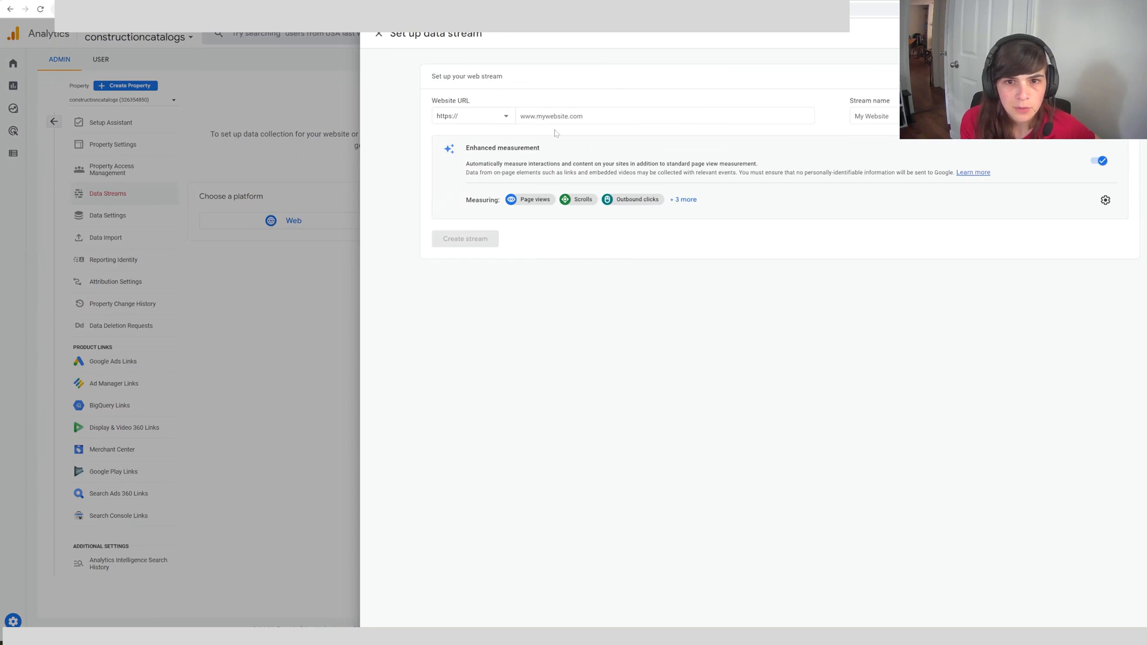
left_click(664, 115)
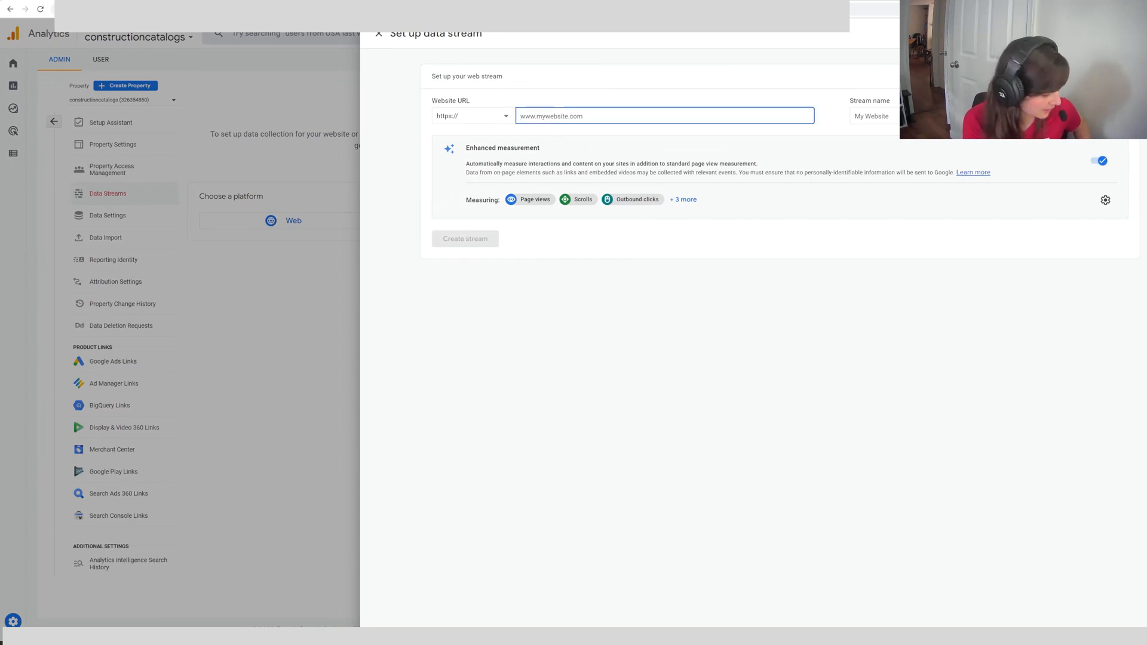
type("www.constructioncatalogws.")
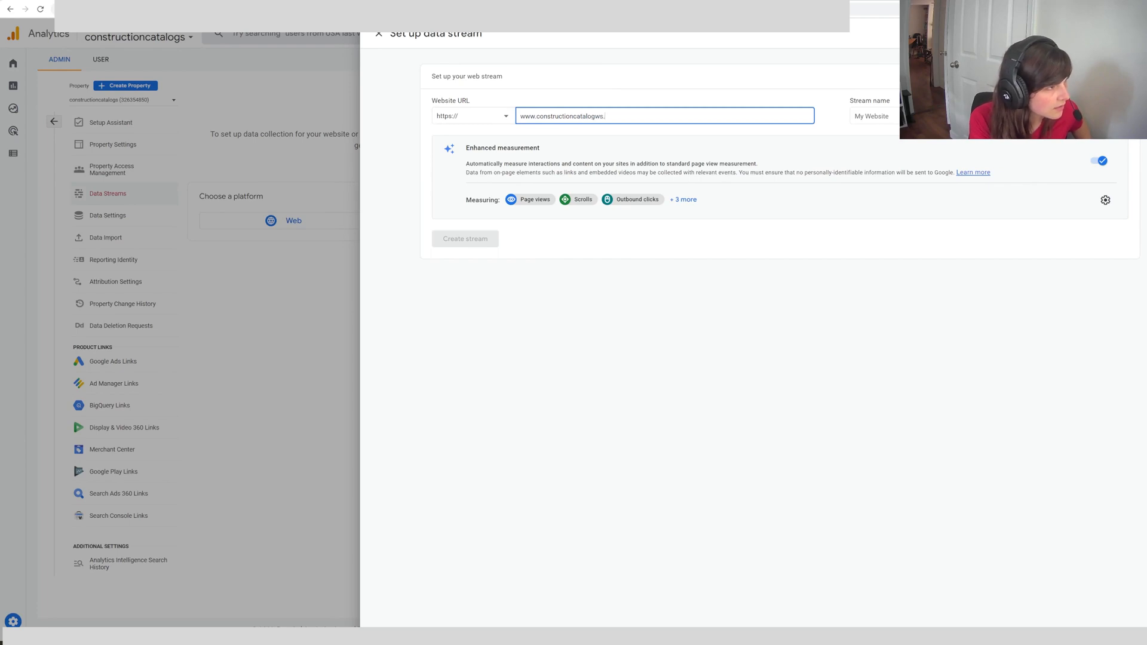
type("com")
left_click(875, 116)
type("construction ca")
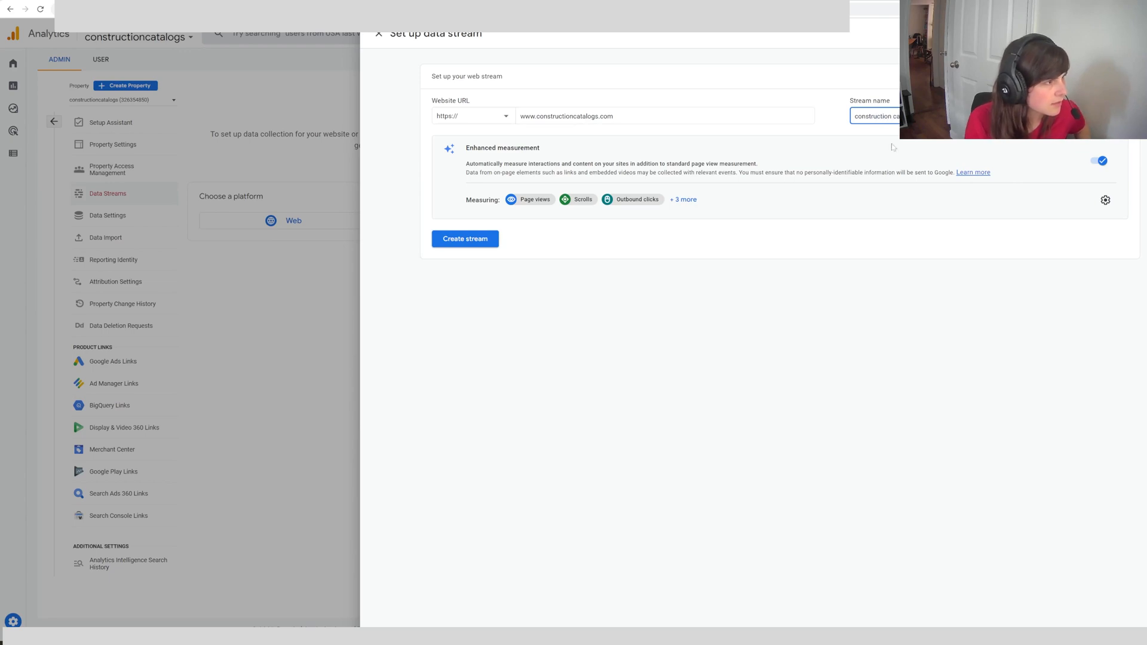
left_click(466, 238)
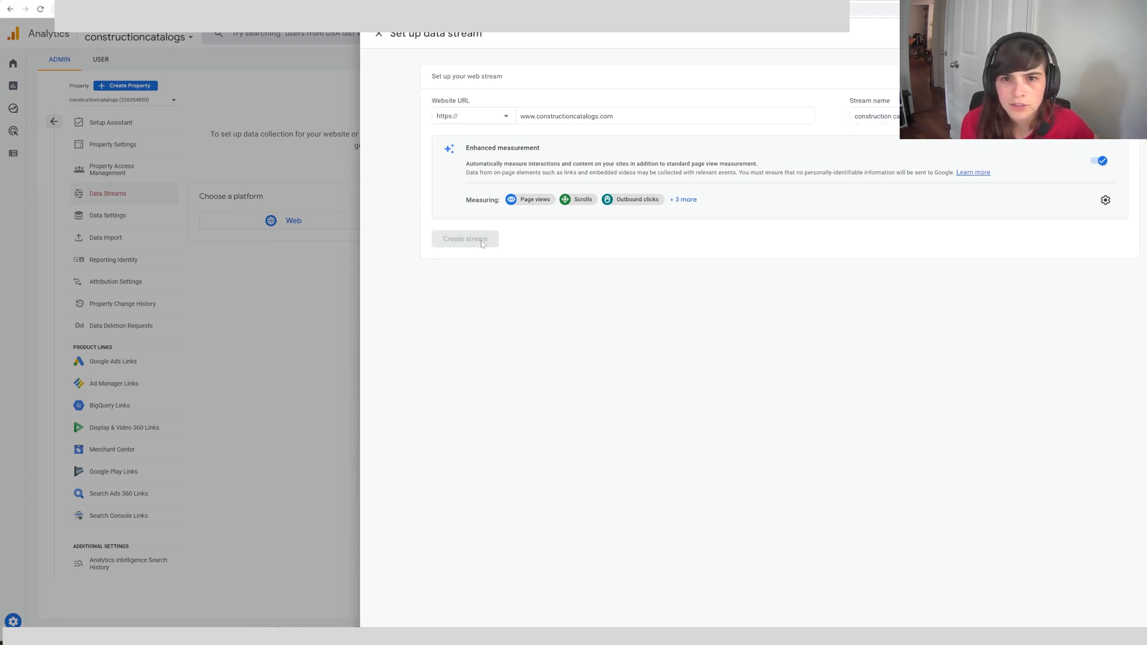
left_click(466, 238)
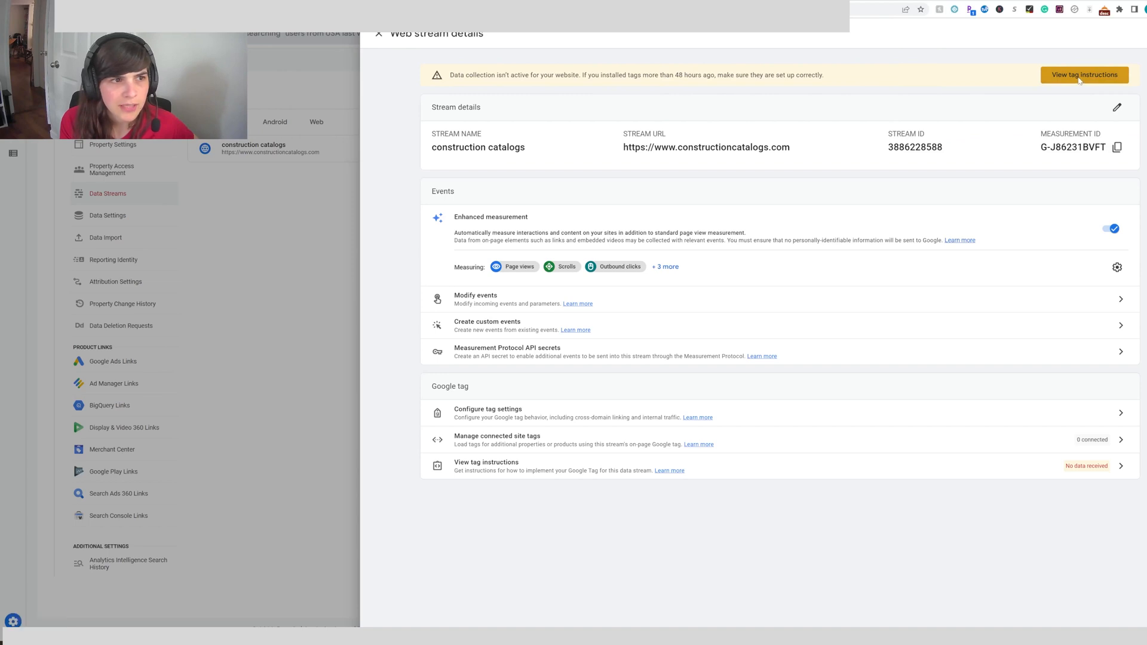
Step: Show the Google tag installation instructions for the construction catalogs stream
left_click(1083, 74)
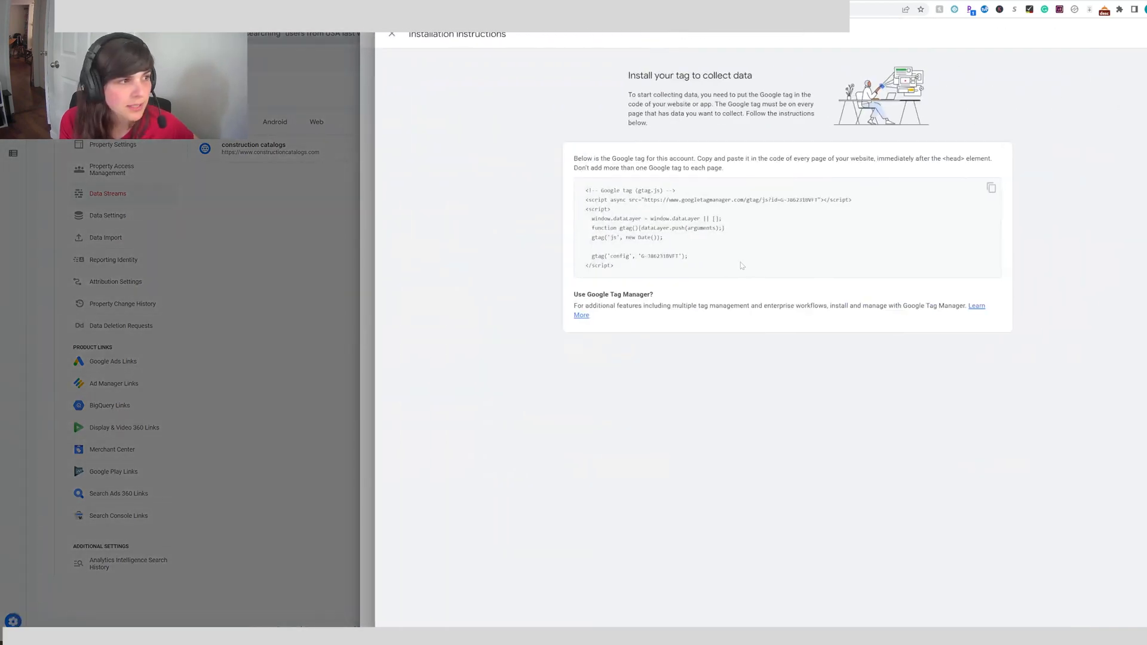
mouse_move(753, 254)
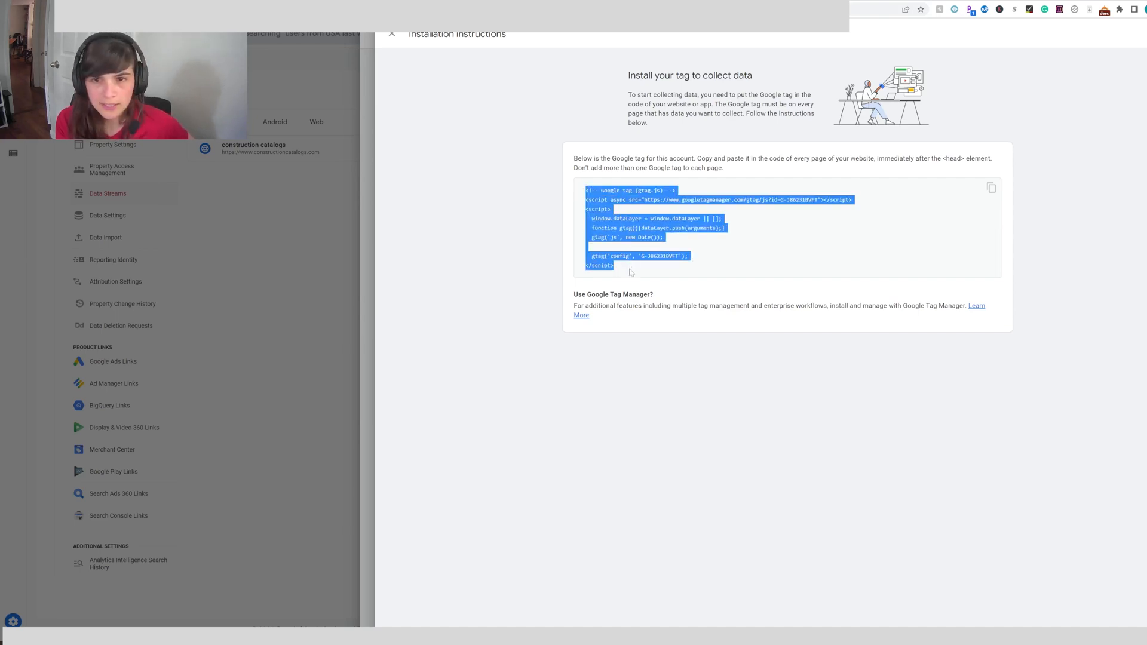
mouse_move(663, 244)
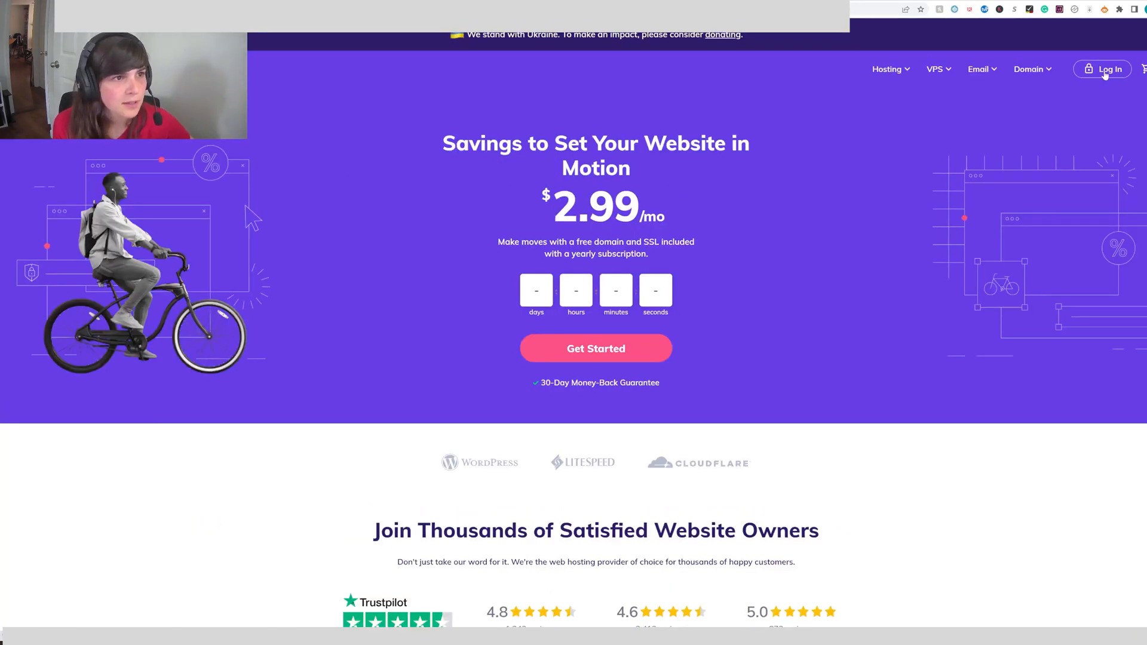
Step: Log in to Hostinger and open the constructioncatalogs.com WordPress dashboard
left_click(1106, 68)
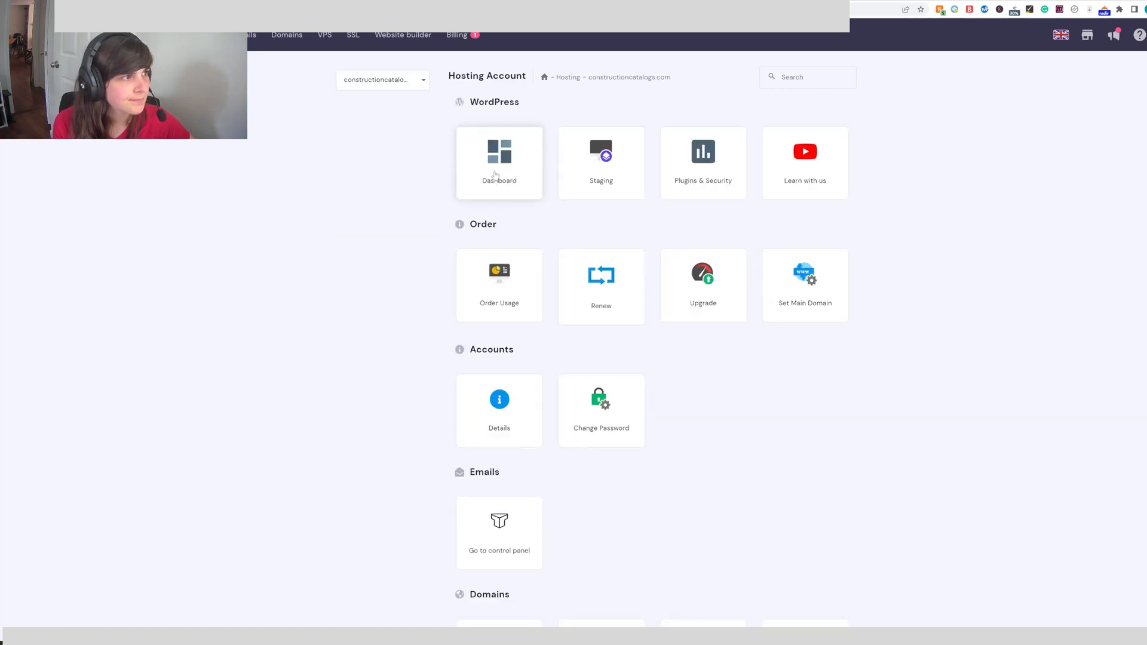
left_click(499, 162)
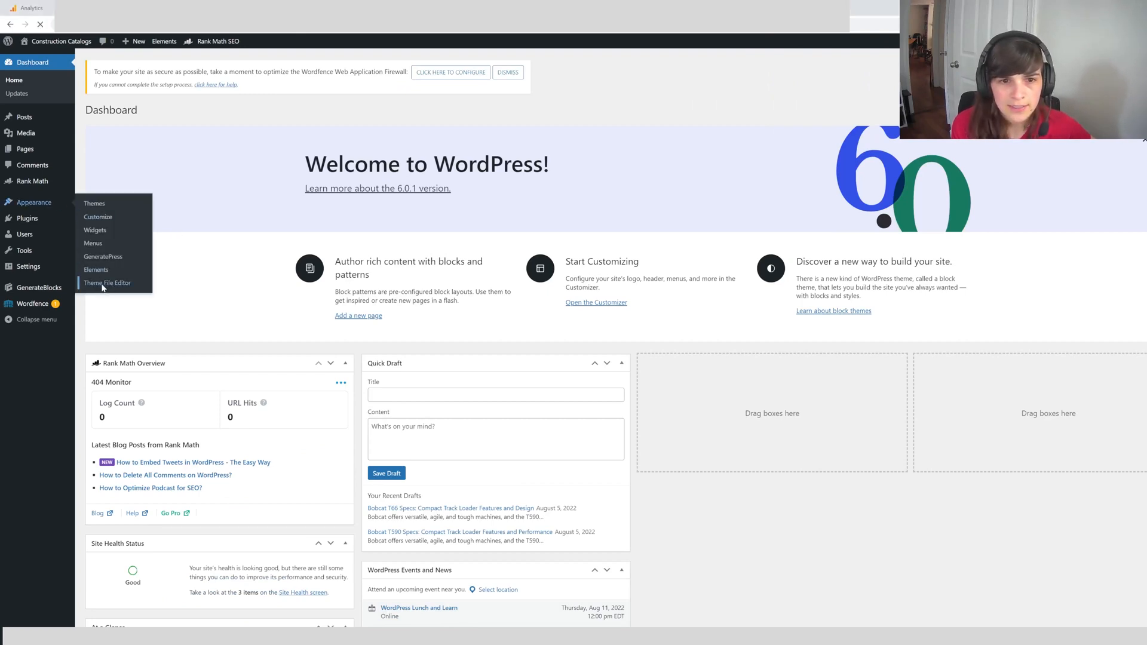
Step: Open GeneratePress header.php in the Theme File Editor and add the gtag snippet to <head>
left_click(107, 283)
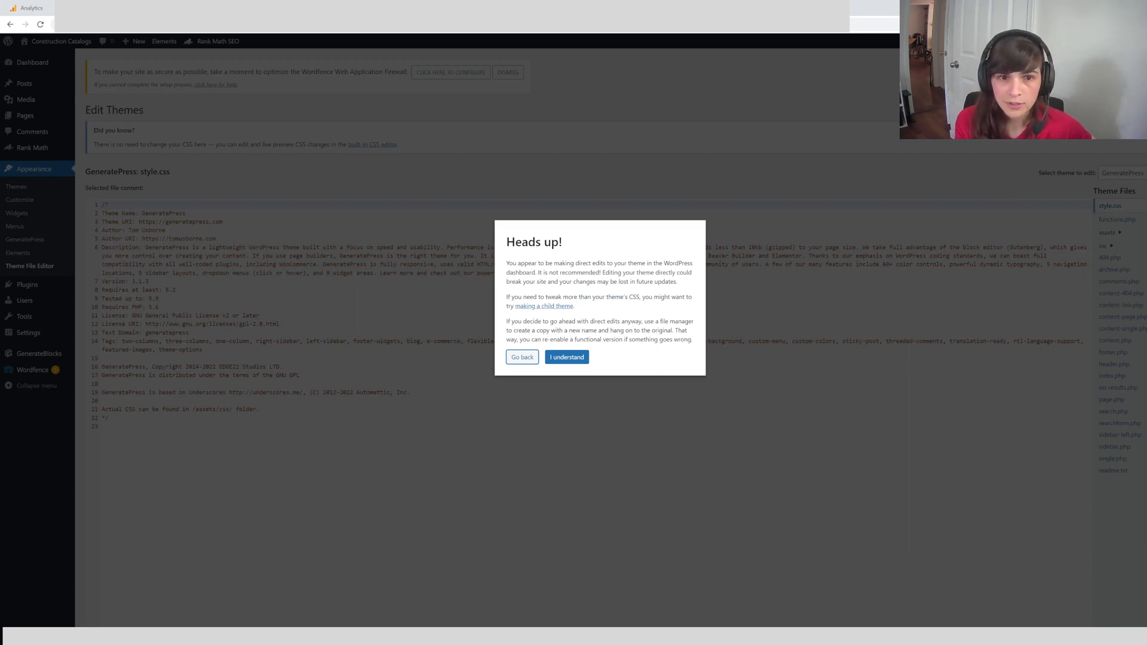
left_click(567, 358)
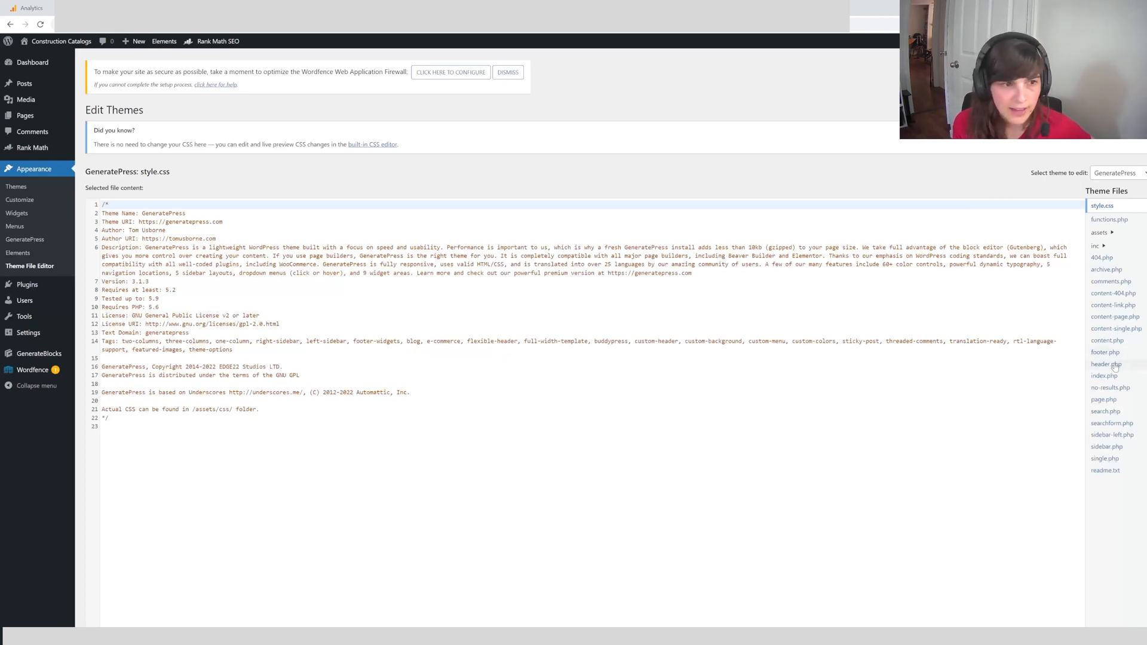
left_click(1108, 364)
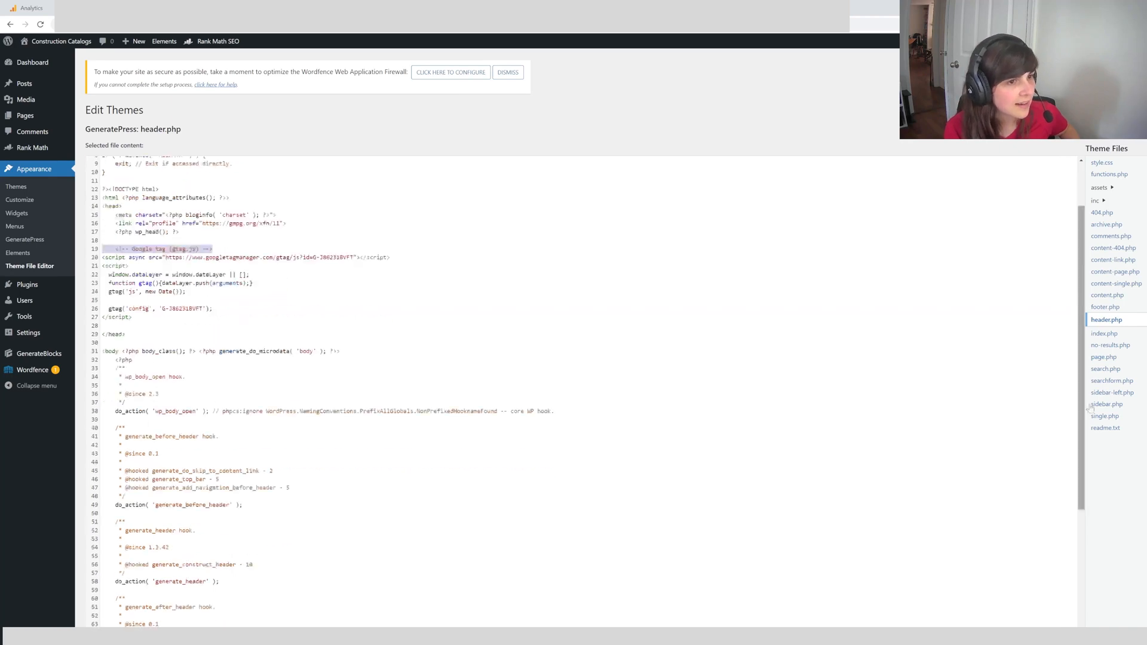
scroll("down", 3)
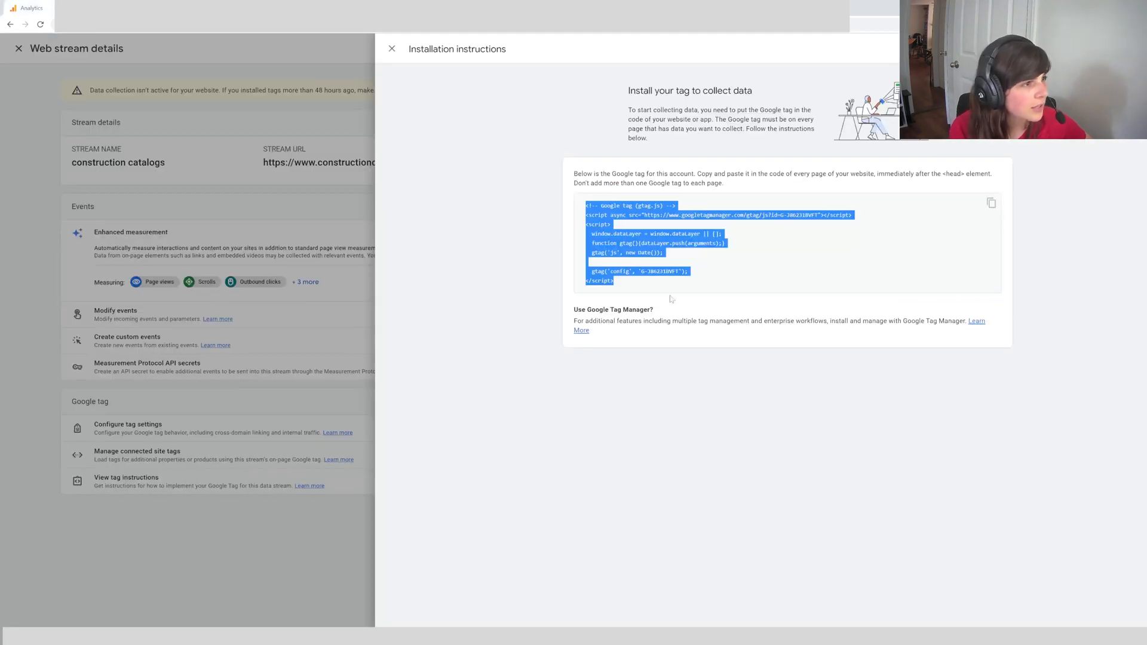
Step: Close the installation instructions and web stream details panels to return to Data Streams
left_click(392, 49)
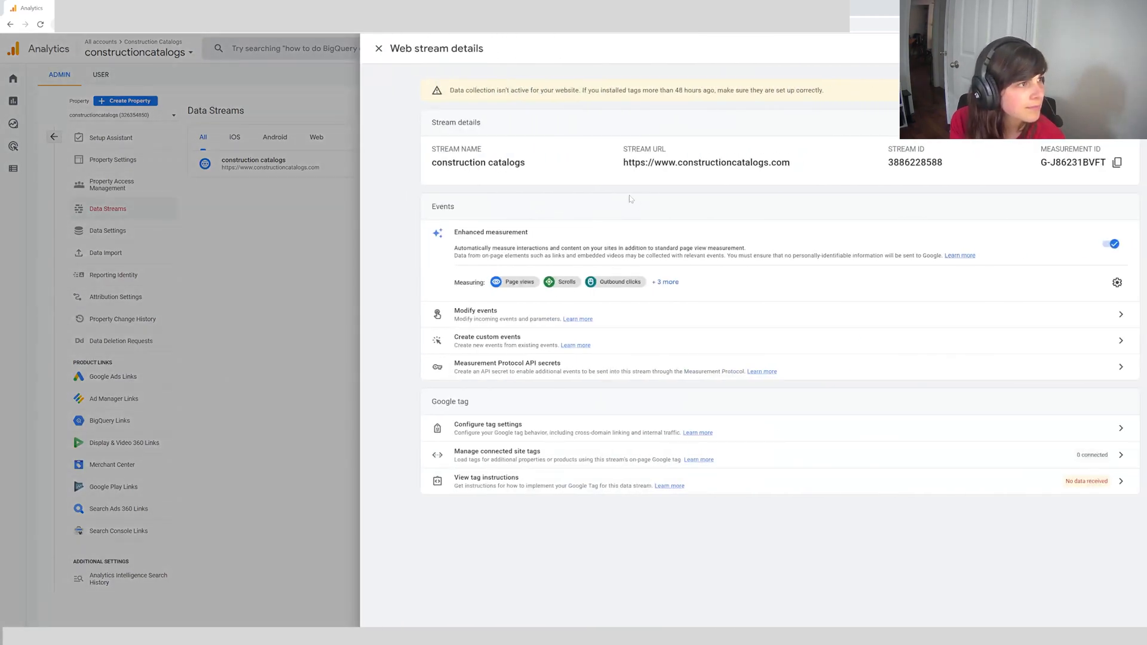
mouse_move(375, 66)
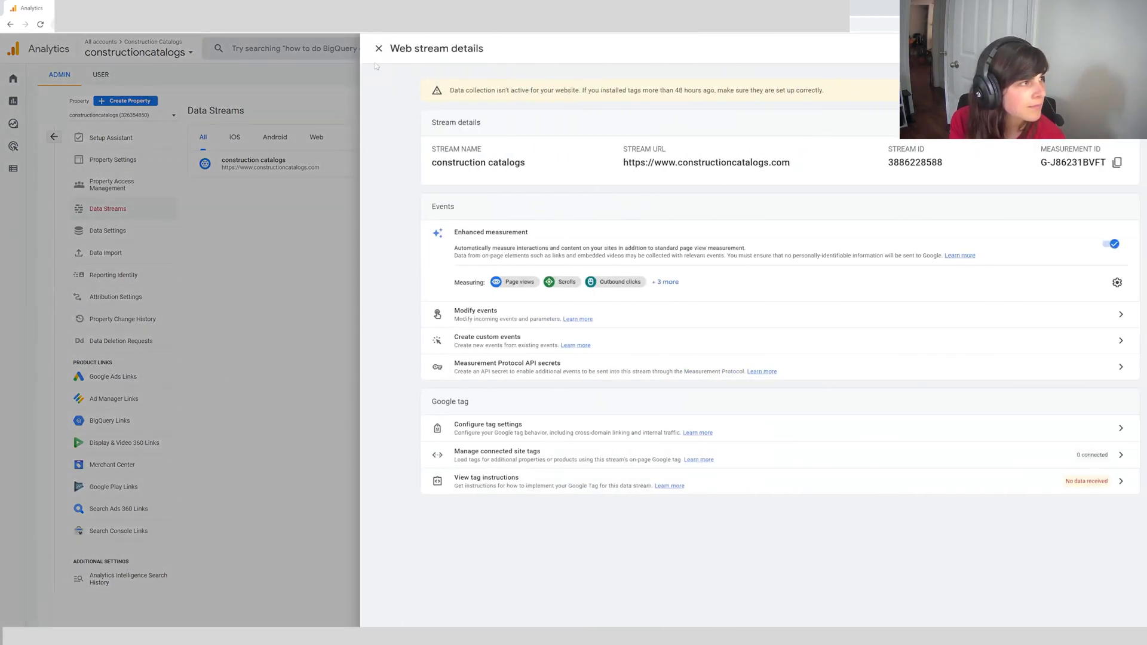
left_click(379, 49)
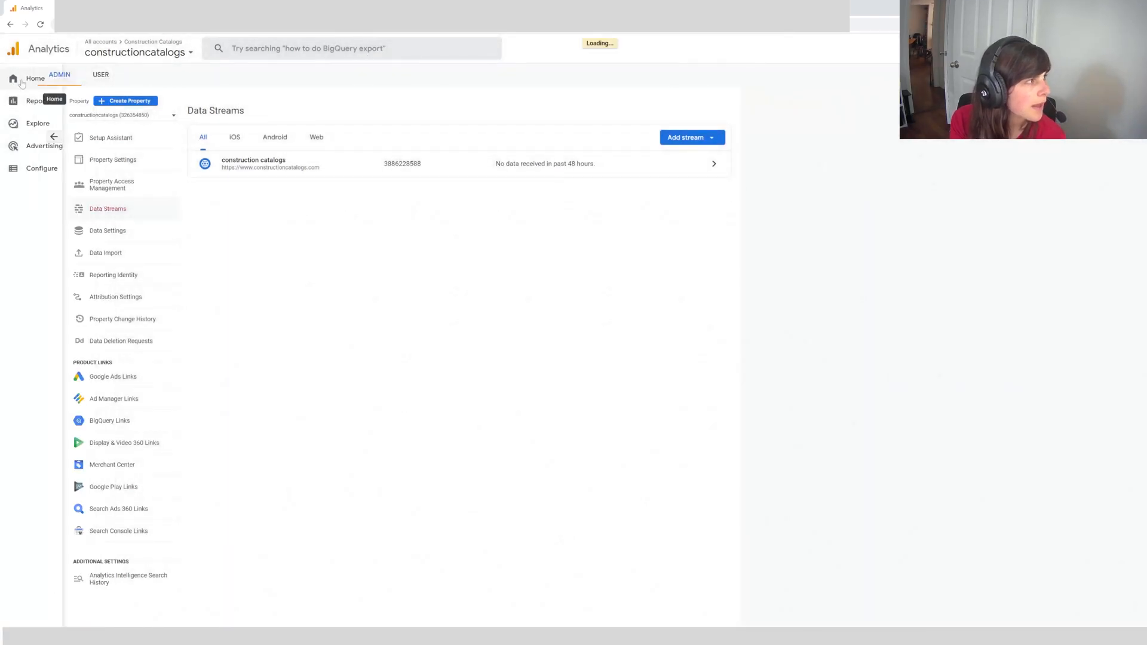
Step: Open the Analytics Home page and check live visitor data: collection active, 1 user
left_click(34, 78)
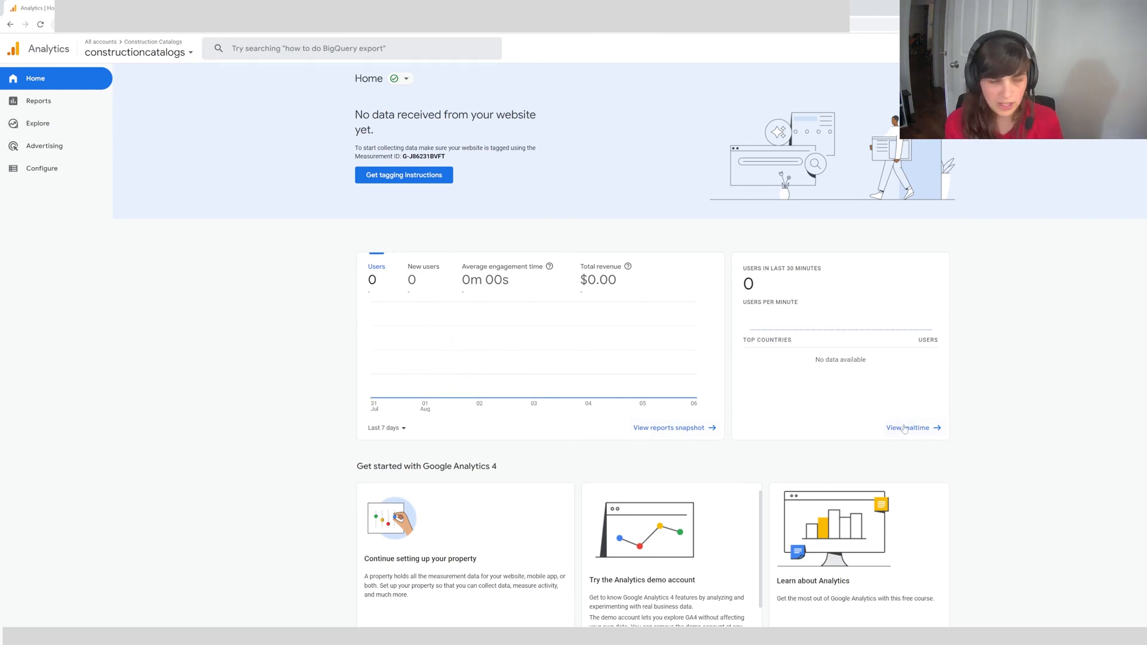
left_click(908, 427)
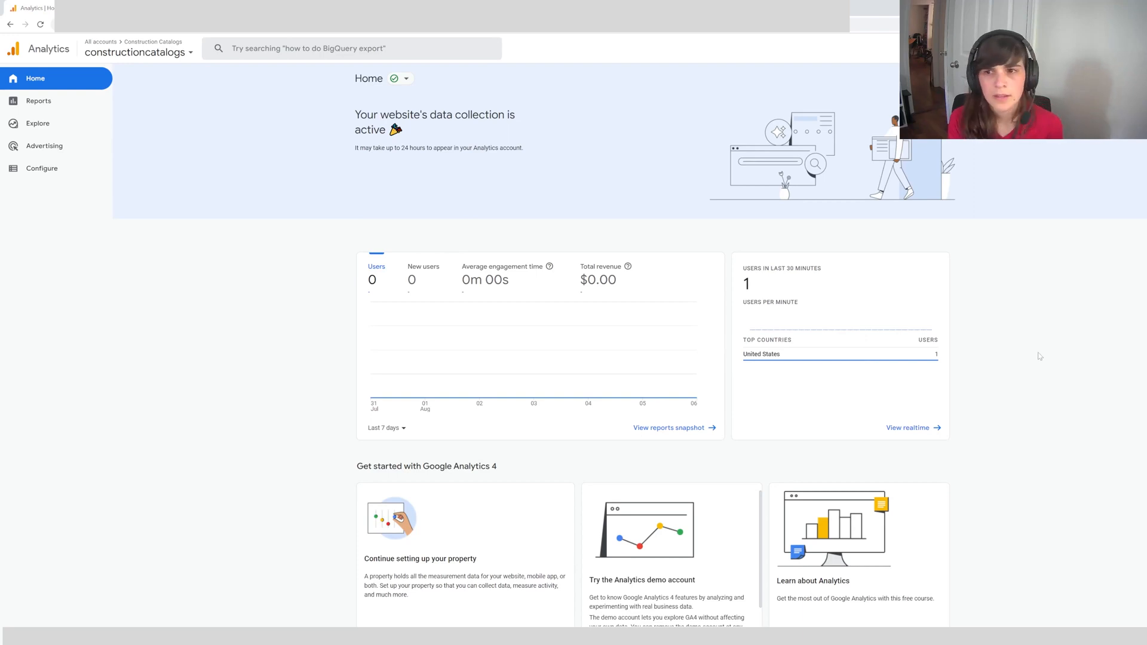
mouse_move(981, 293)
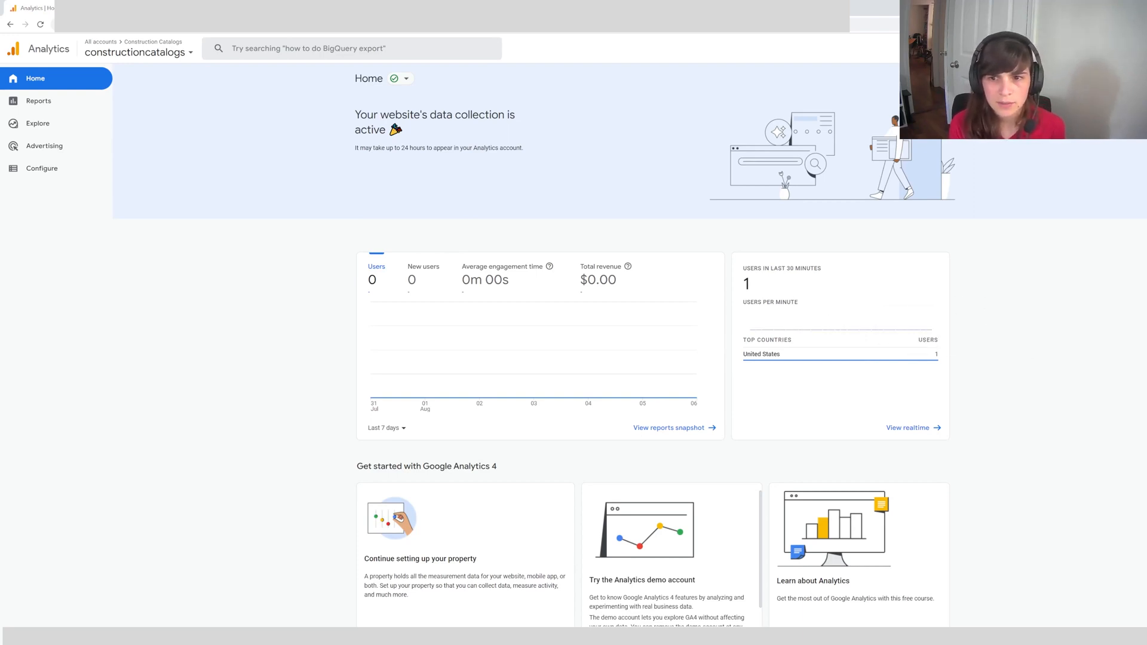
mouse_move(805, 293)
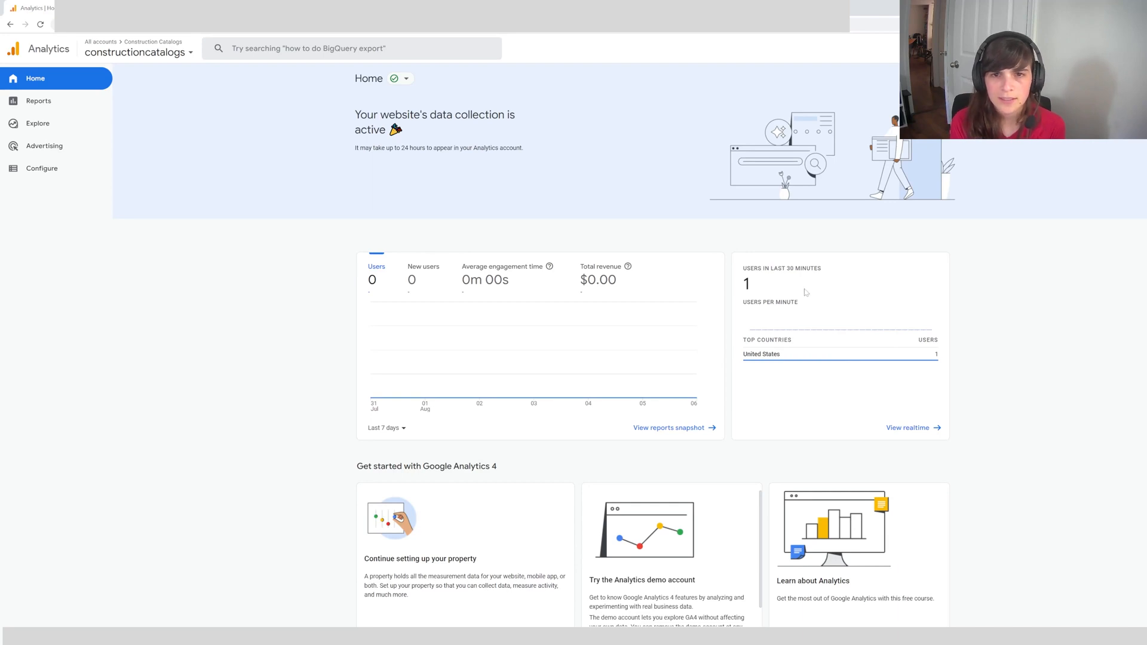